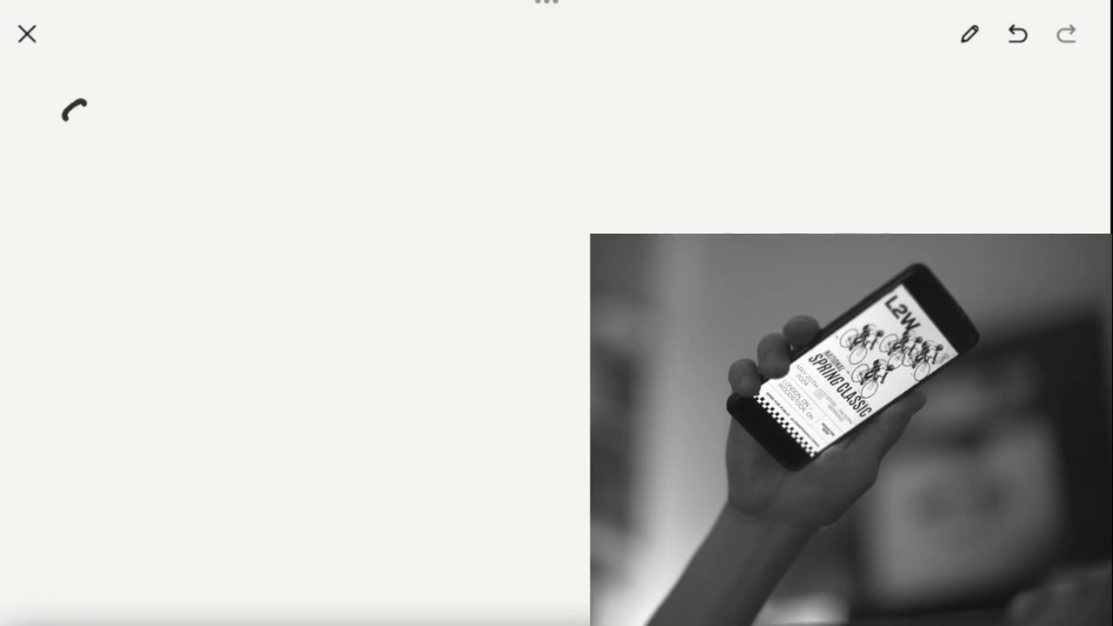
# - Handwrite '3 lens', '85m' and '16m–' down the left side of the page
pyautogui.write('Sony A7')
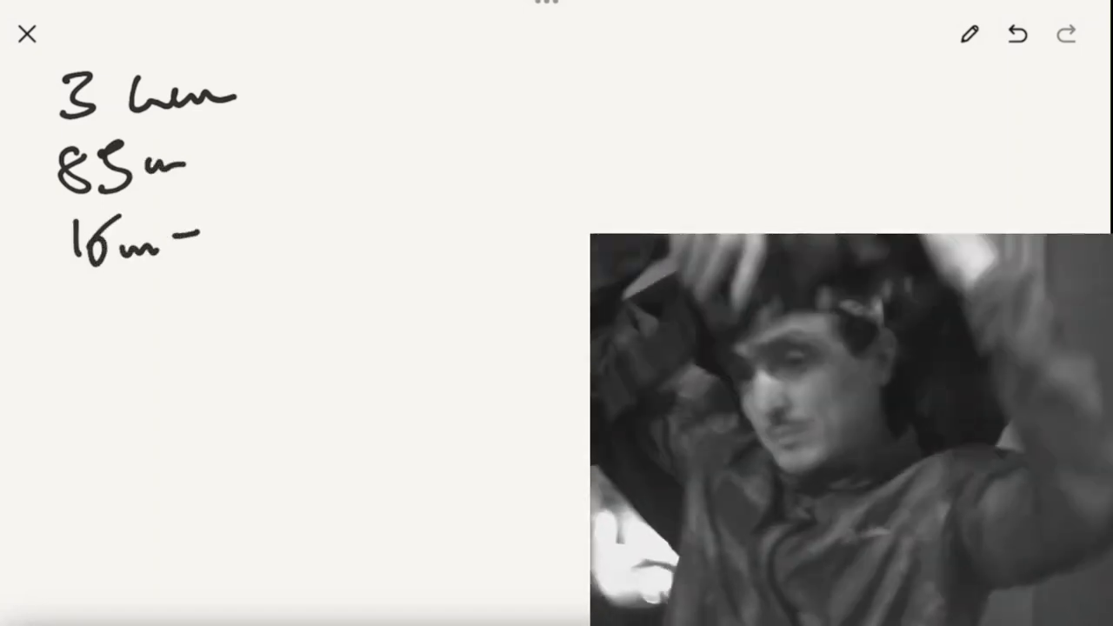
# - Add '1.8f' and '24 1.4f' to the lenses, write '58 – 1.2f' and circle it
pyautogui.write('24')
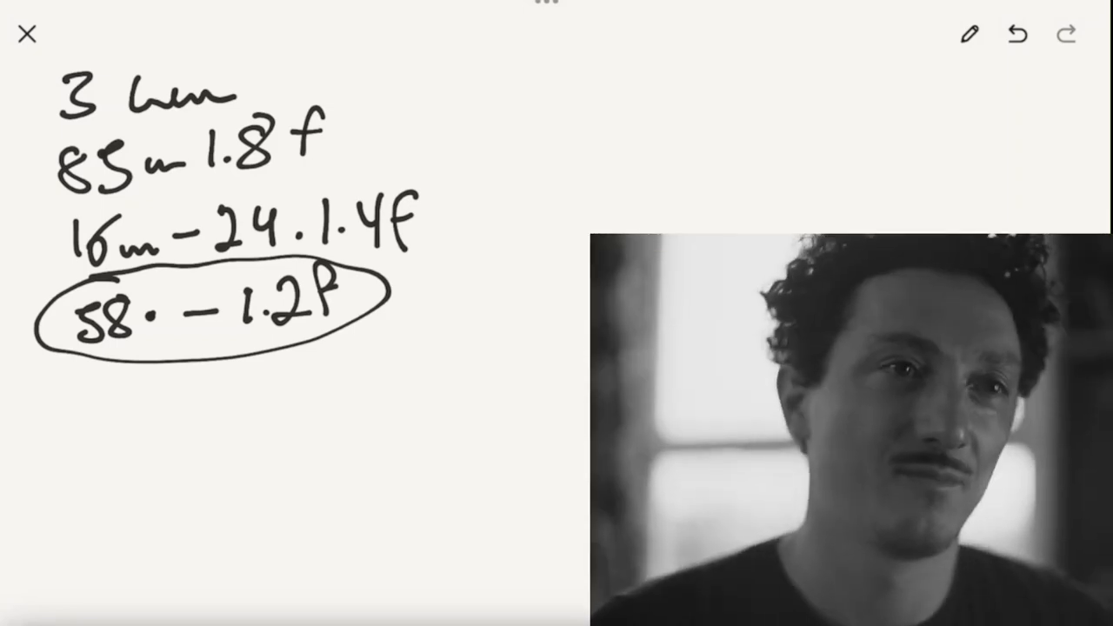
# - Draw a downward arrow from the circled '58 – 1.2f' line and start writing 'Ron' below
pyautogui.moveTo(183, 335); pyautogui.dragTo(105, 452)
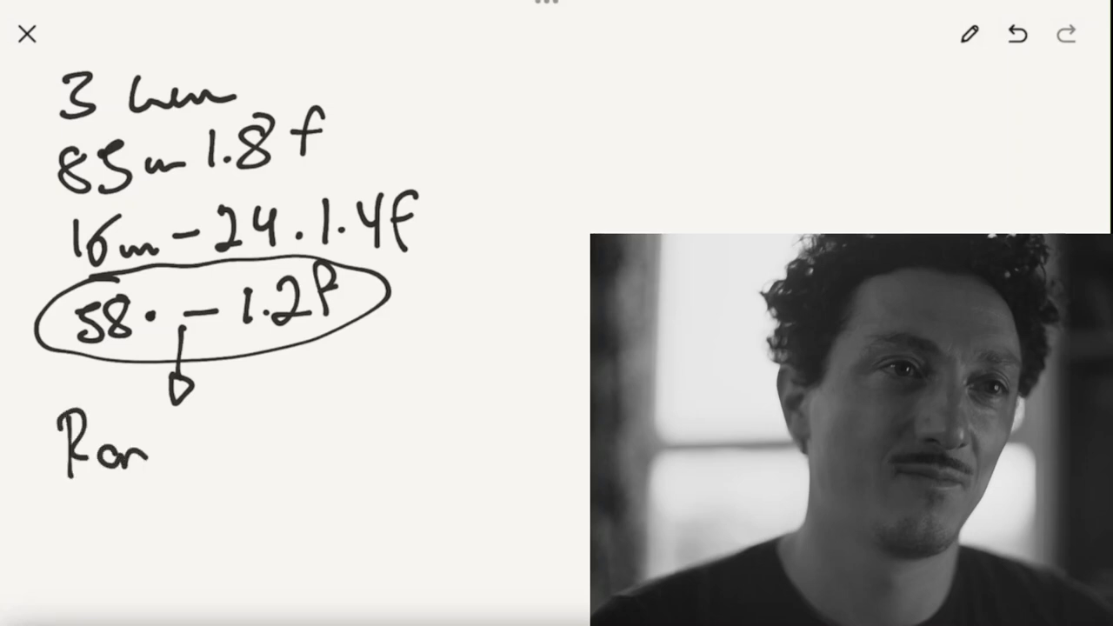
# - Undo the arrow, 'Ron' and old circle, then circle '16m–24 1.4f' and sketch two wheels
pyautogui.click(1016, 35)
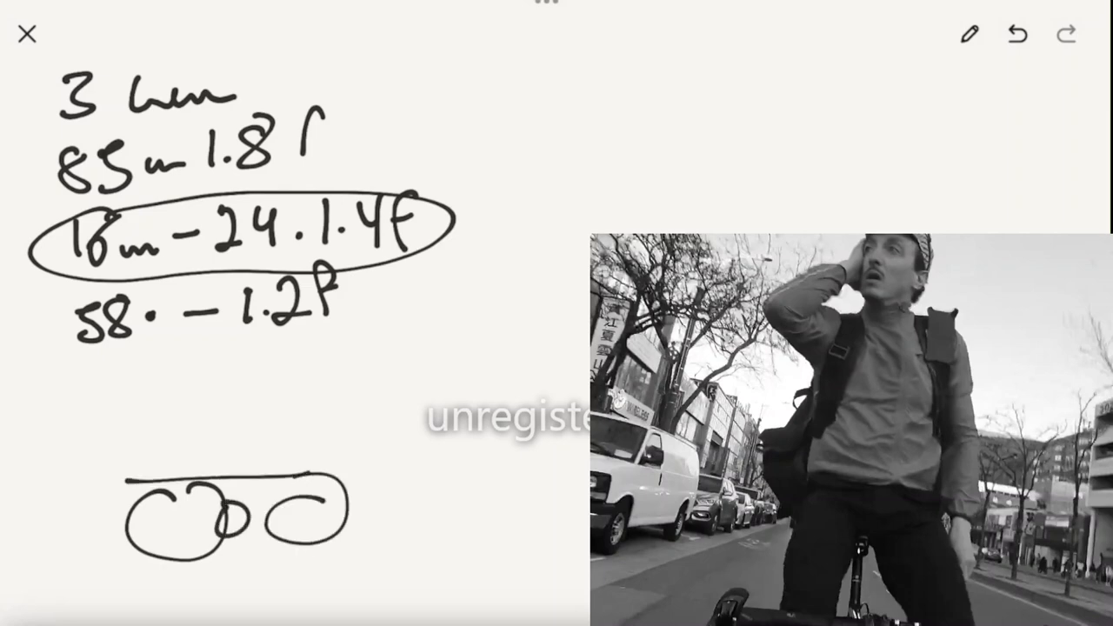
# - Sketch a rising frame line, head and camera over the wheels, undoing the extra strokes
pyautogui.moveTo(282, 483); pyautogui.dragTo(331, 435)
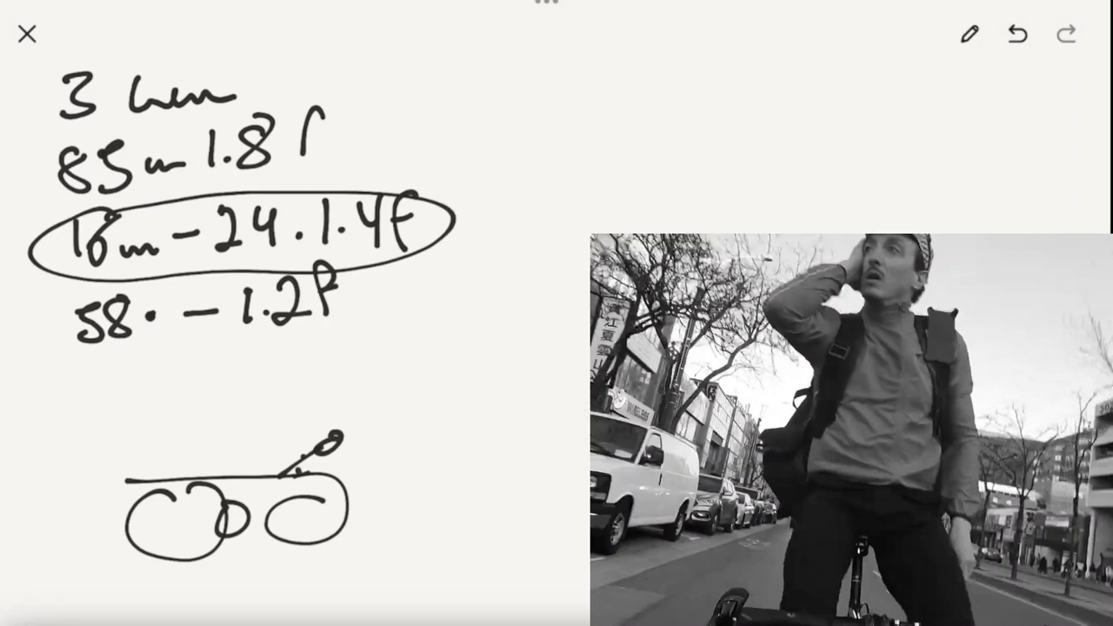
pyautogui.moveTo(305, 460); pyautogui.dragTo(417, 431)
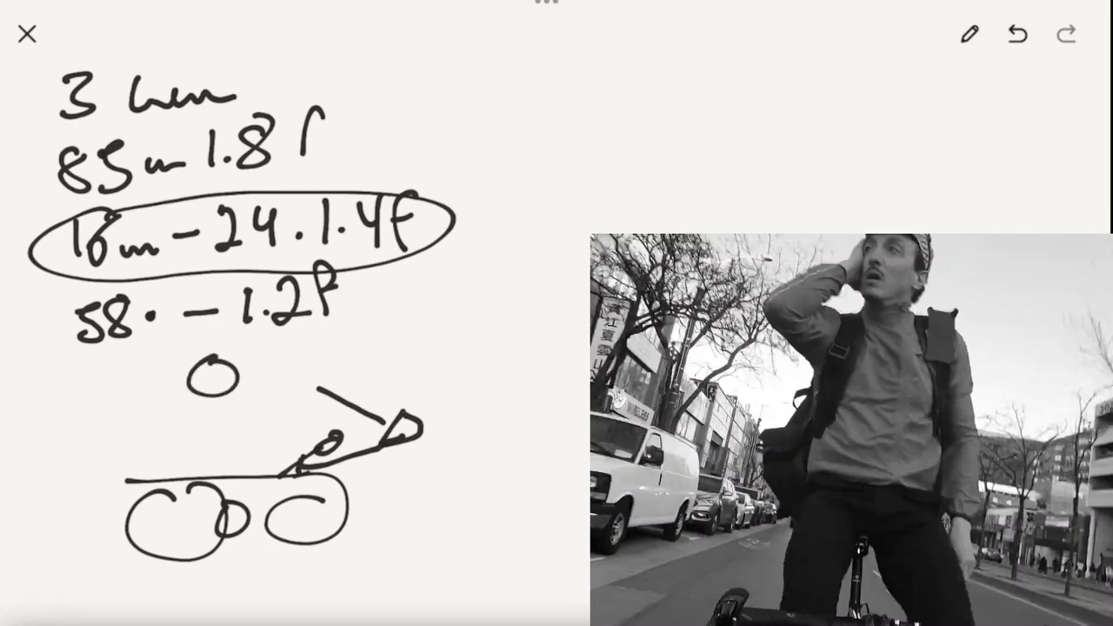
pyautogui.moveTo(206, 396); pyautogui.dragTo(202, 483)
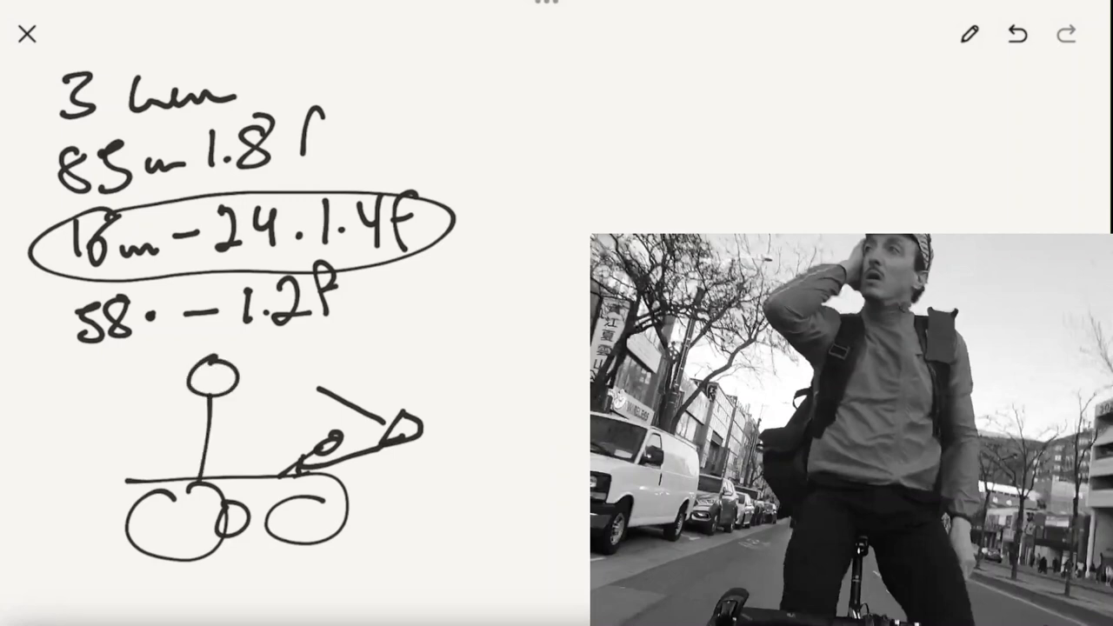
pyautogui.click(416, 339)
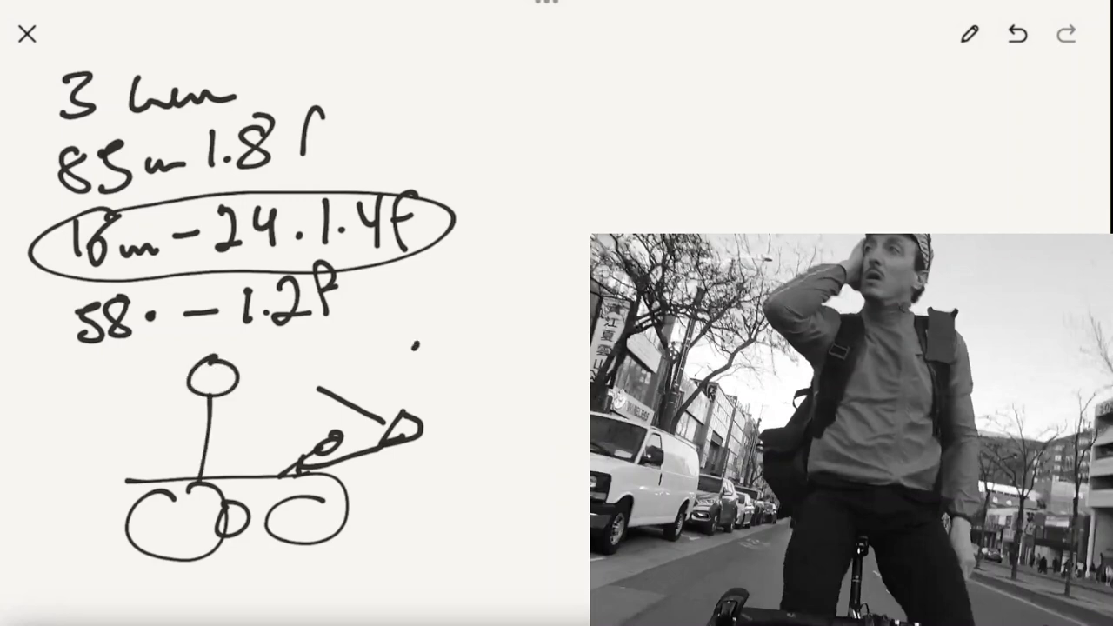
pyautogui.write('S21')
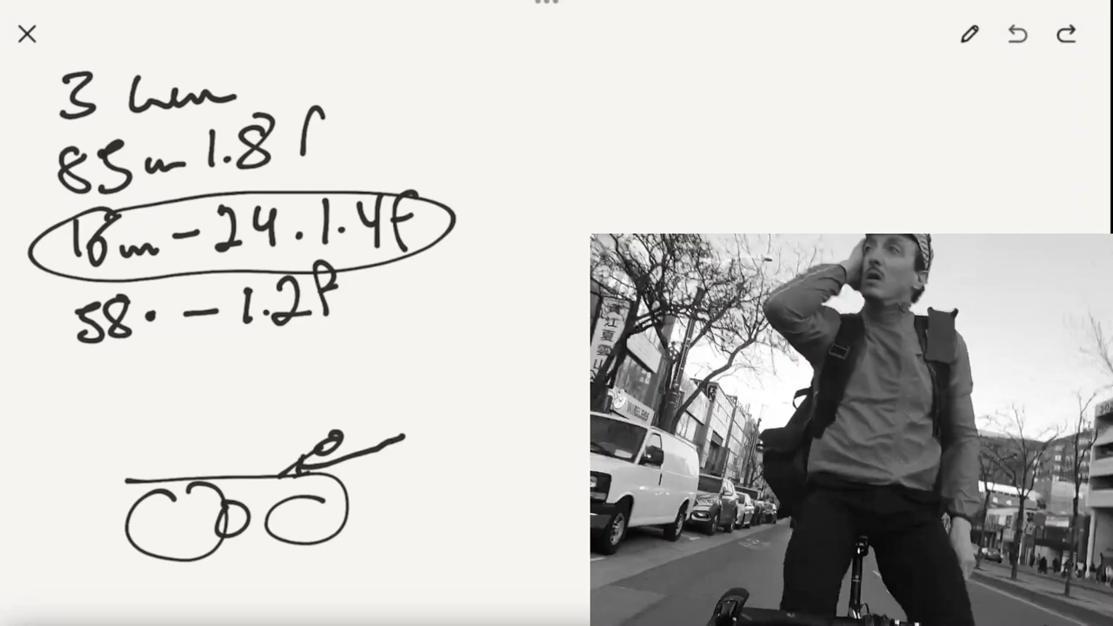
# - Undo the wheel sketch, box the lens list and write 'mic R' beneath it
pyautogui.click(1014, 35)
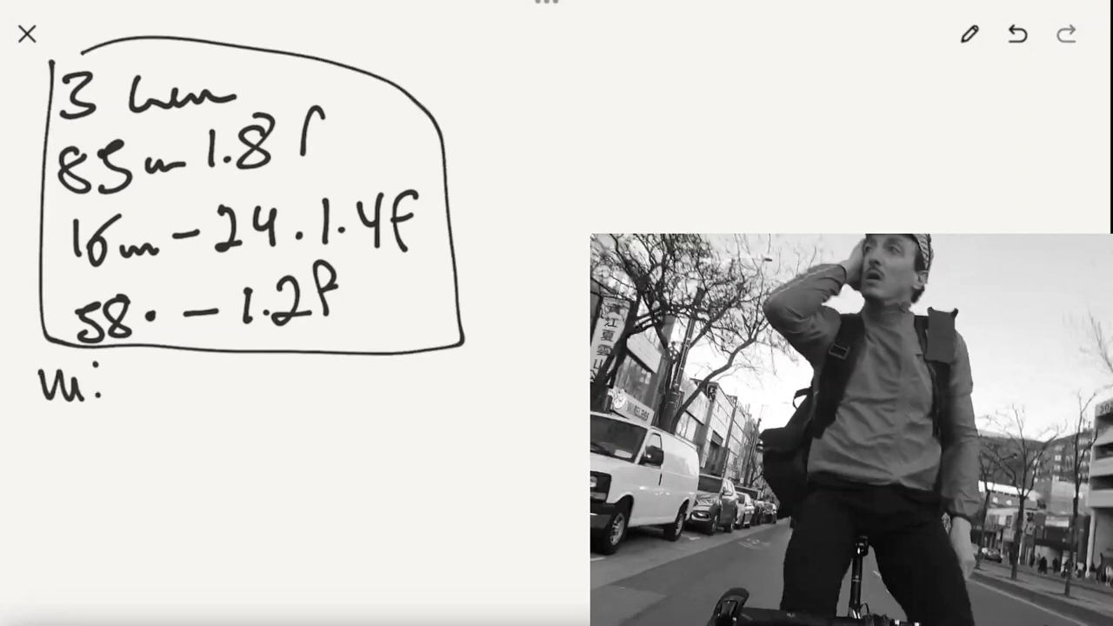
pyautogui.moveTo(113, 392); pyautogui.dragTo(217, 391)
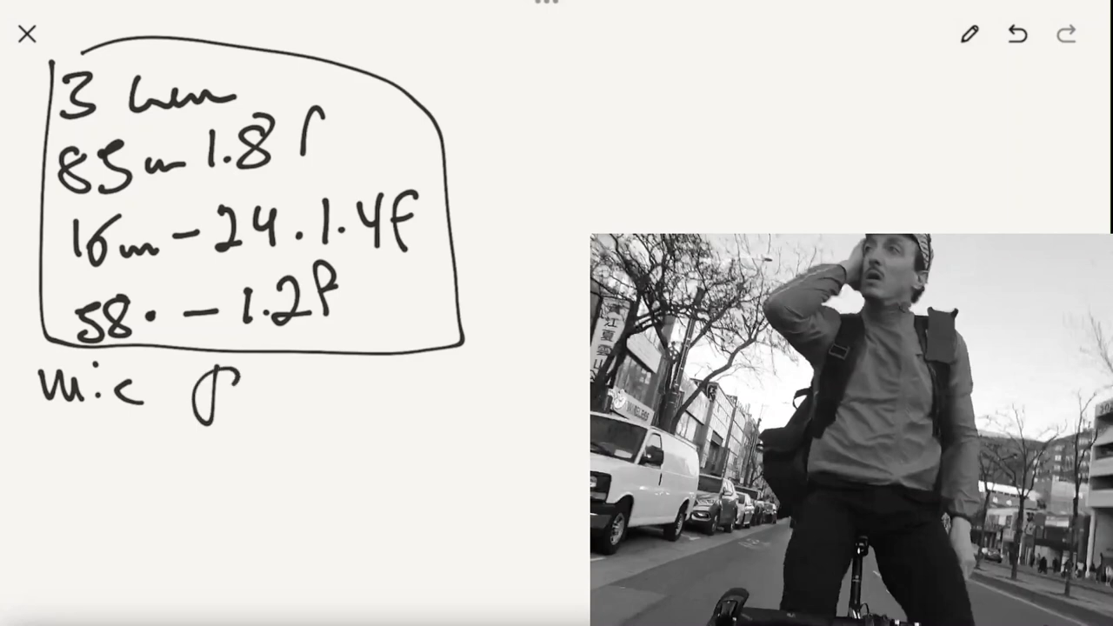
pyautogui.moveTo(200, 374); pyautogui.dragTo(235, 426)
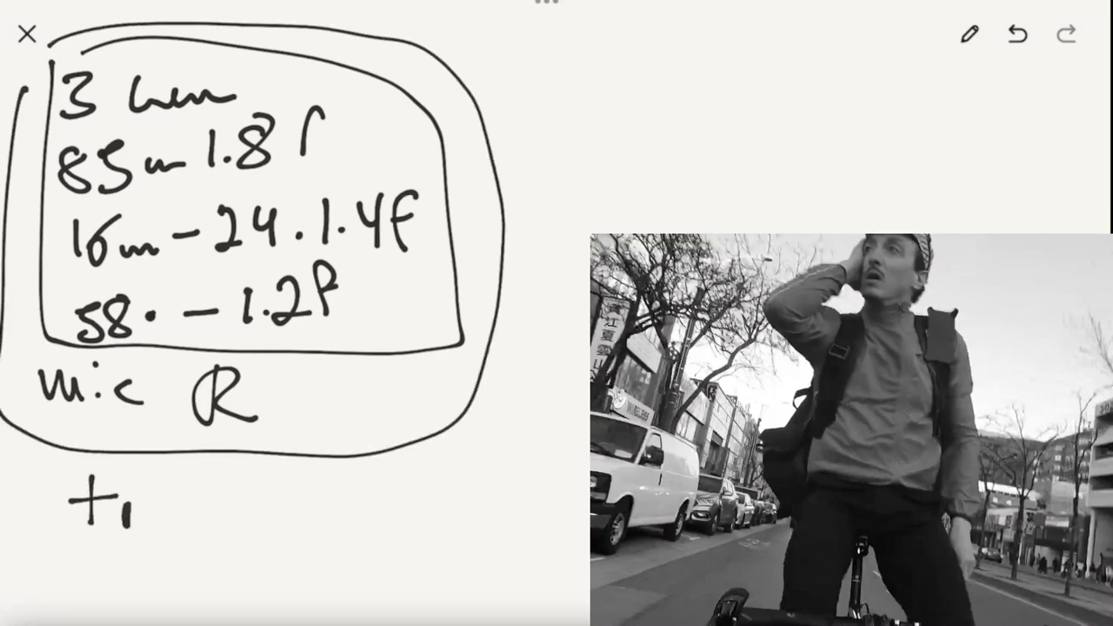
# - Write 'tripod', then undo until the box, mic note and 'f' suffixes are gone
pyautogui.write('tripod')
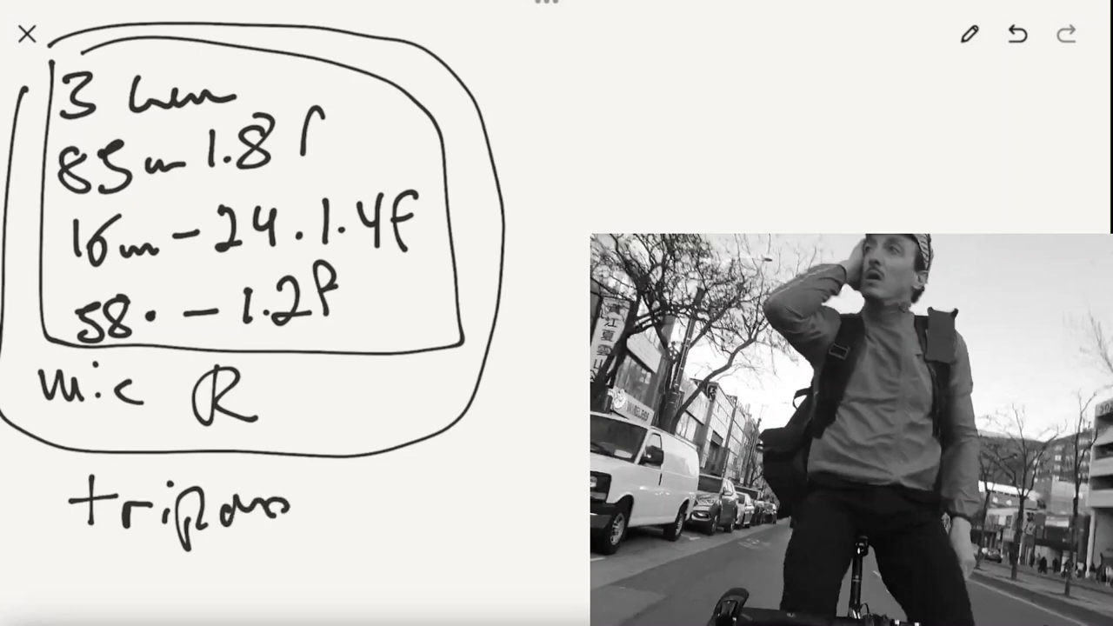
pyautogui.moveTo(270, 513); pyautogui.dragTo(300, 456)
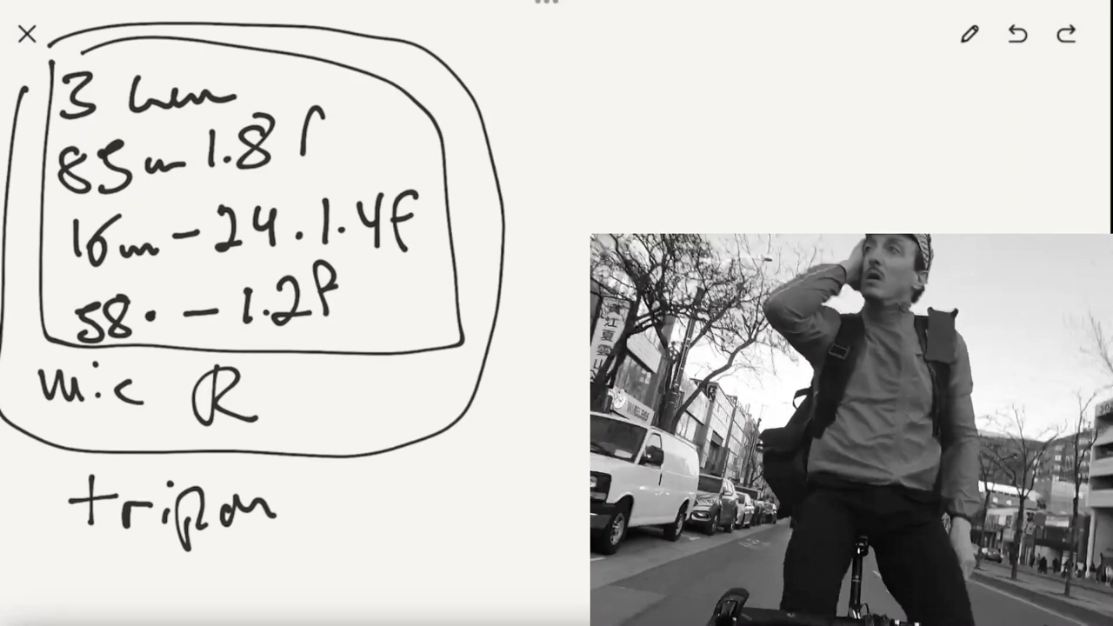
pyautogui.click(1016, 35)
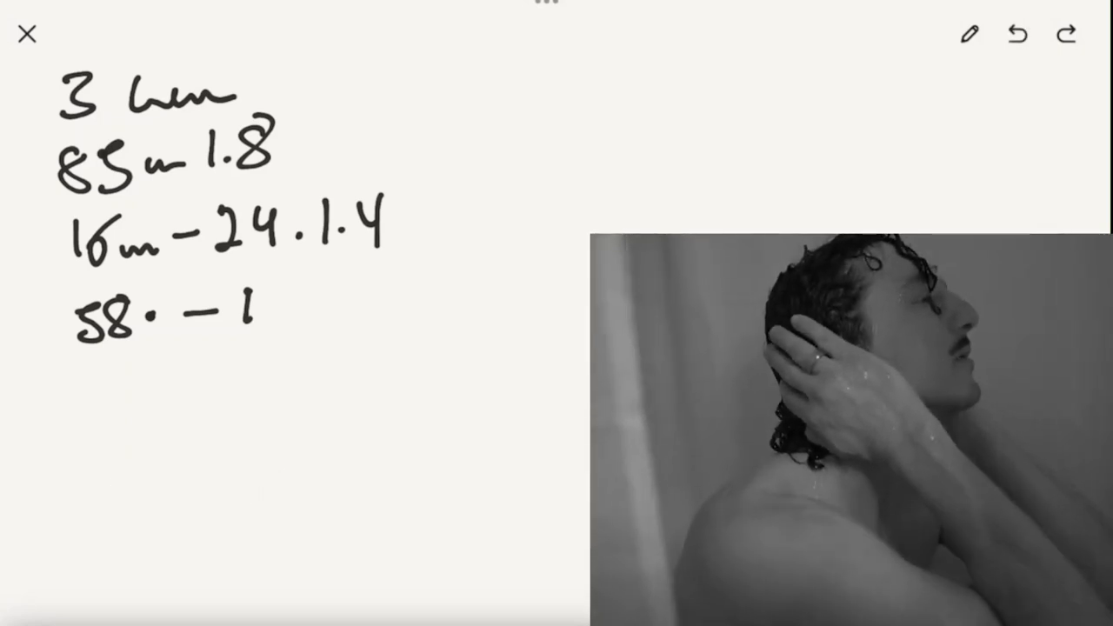
# - Undo strokes until the fourth line reads '58 – 1.2' with no marks below
pyautogui.write('.2')
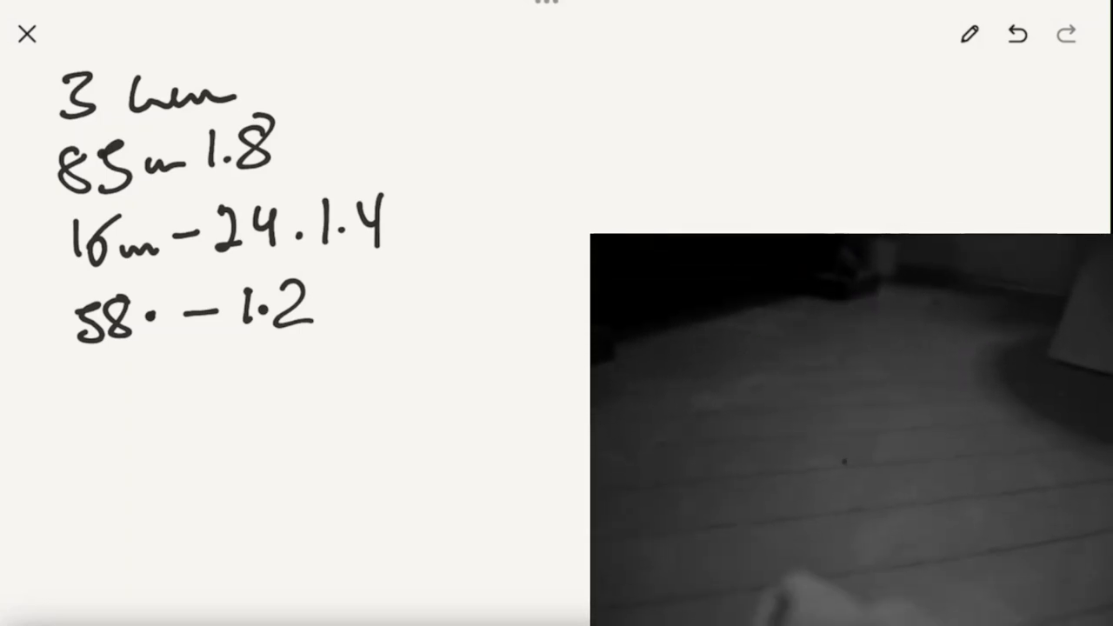
pyautogui.moveTo(400, 105); pyautogui.dragTo(61, 373)
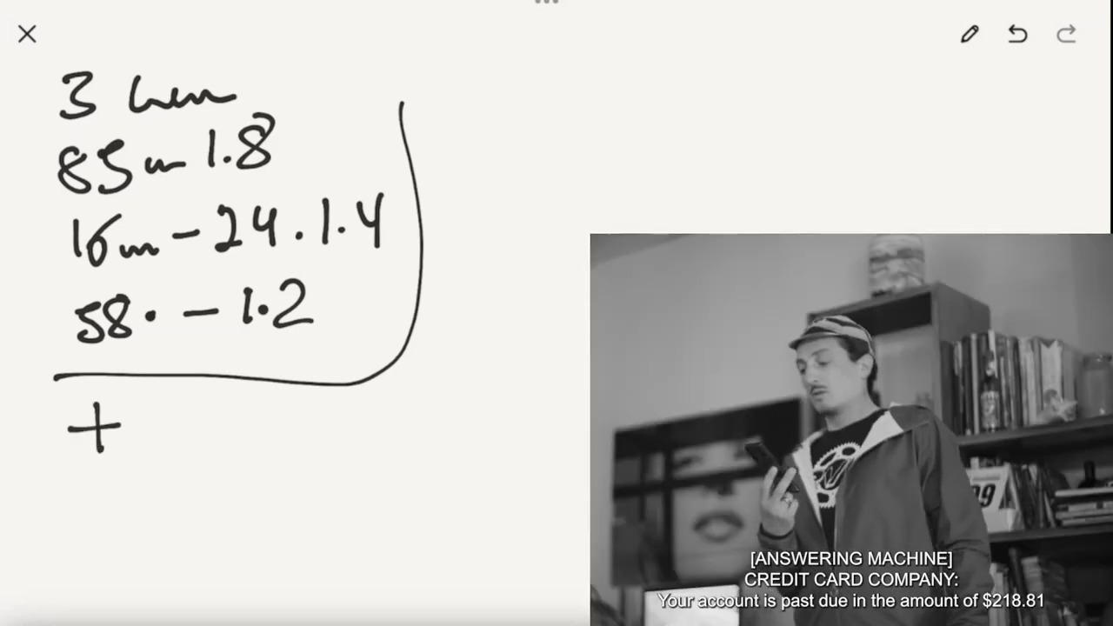
pyautogui.write('then')
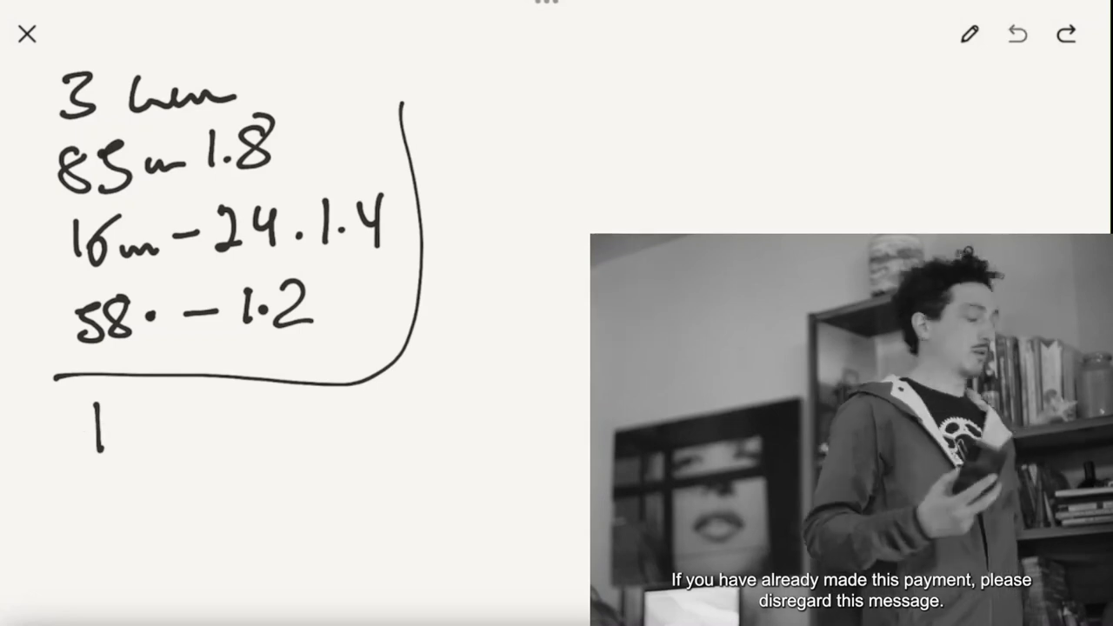
pyautogui.click(1016, 35)
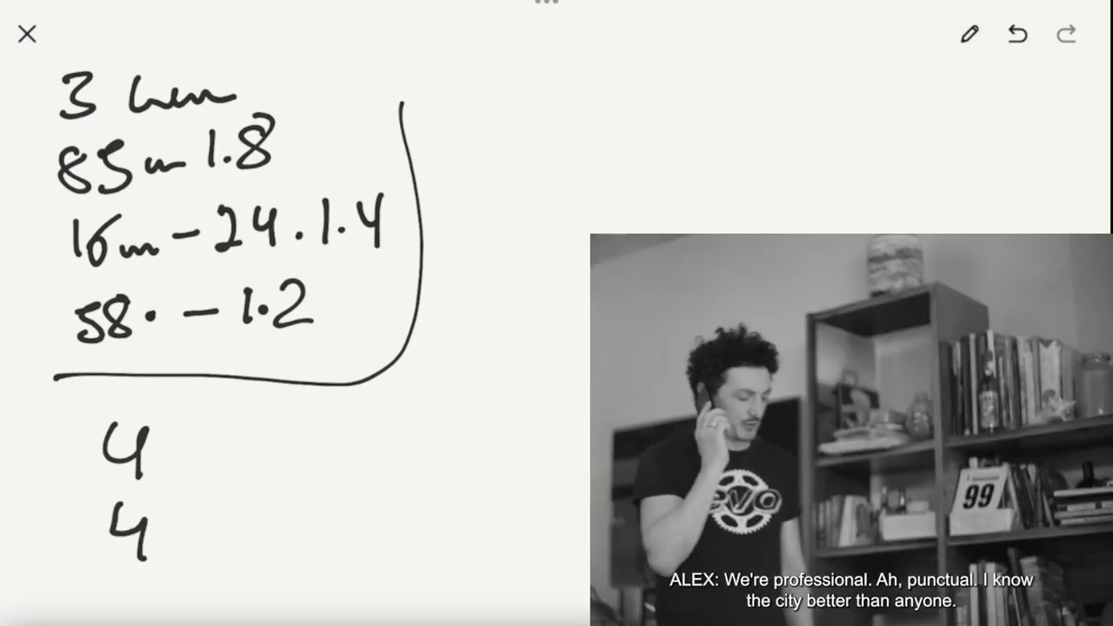
pyautogui.click(1015, 35)
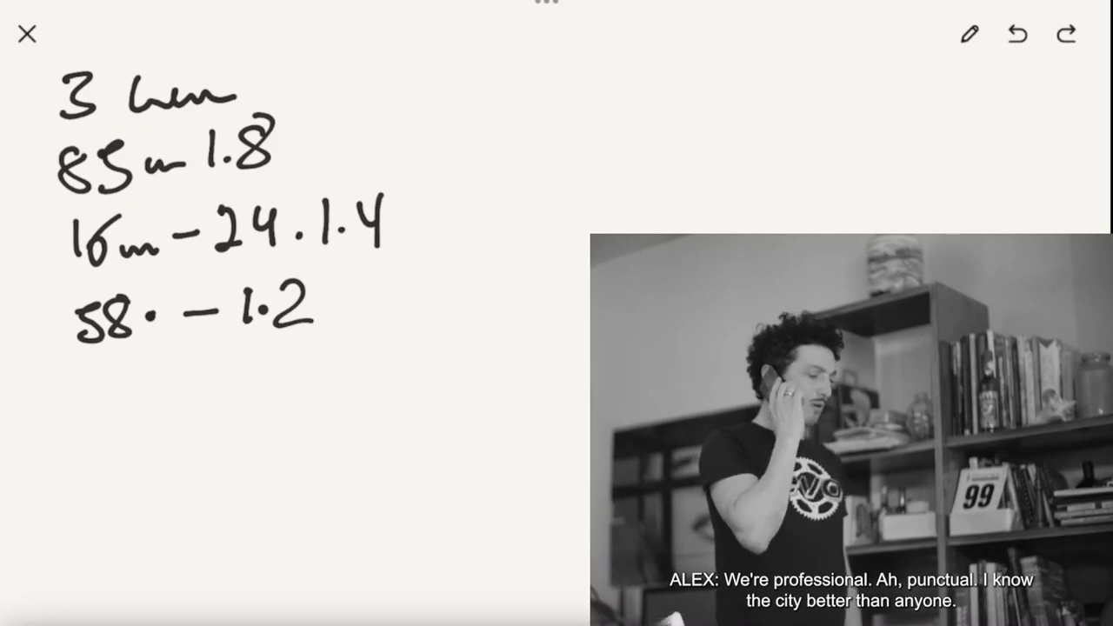
# - Write letters 'P' and 'A' below the list, undoing back until the last line reads '58 – 1'
pyautogui.moveTo(39, 396); pyautogui.dragTo(222, 392)
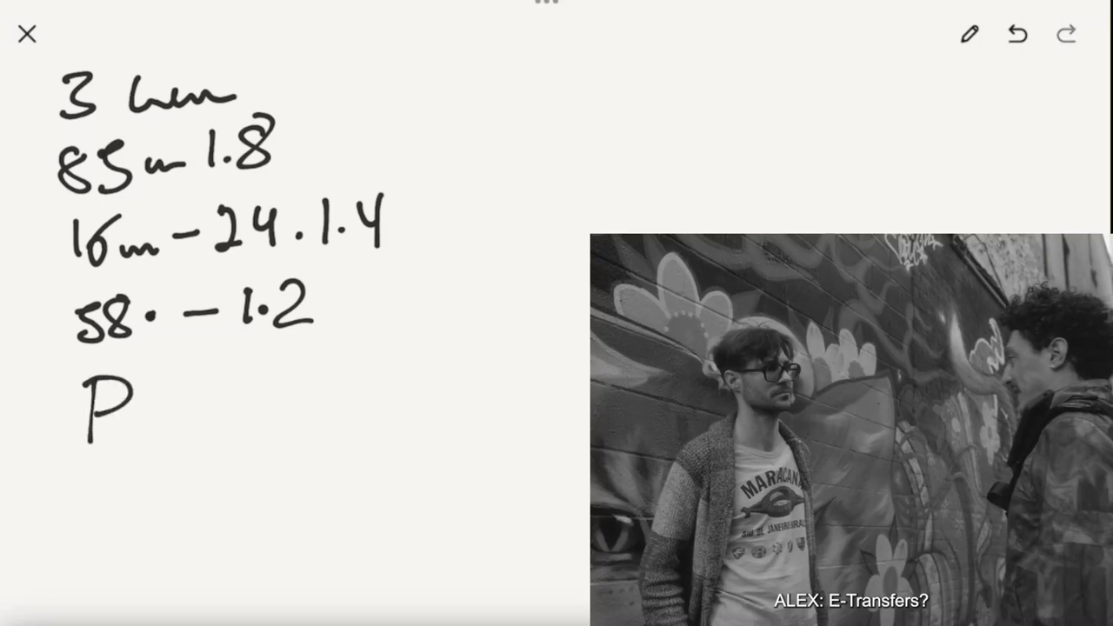
pyautogui.moveTo(152, 407); pyautogui.dragTo(204, 407)
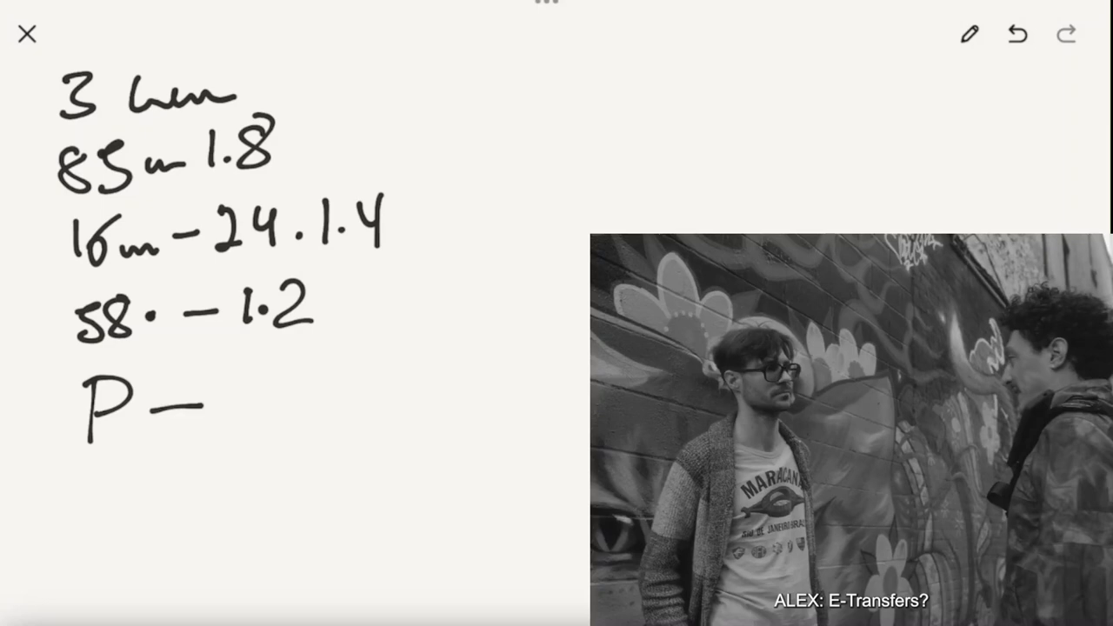
pyautogui.click(1016, 33)
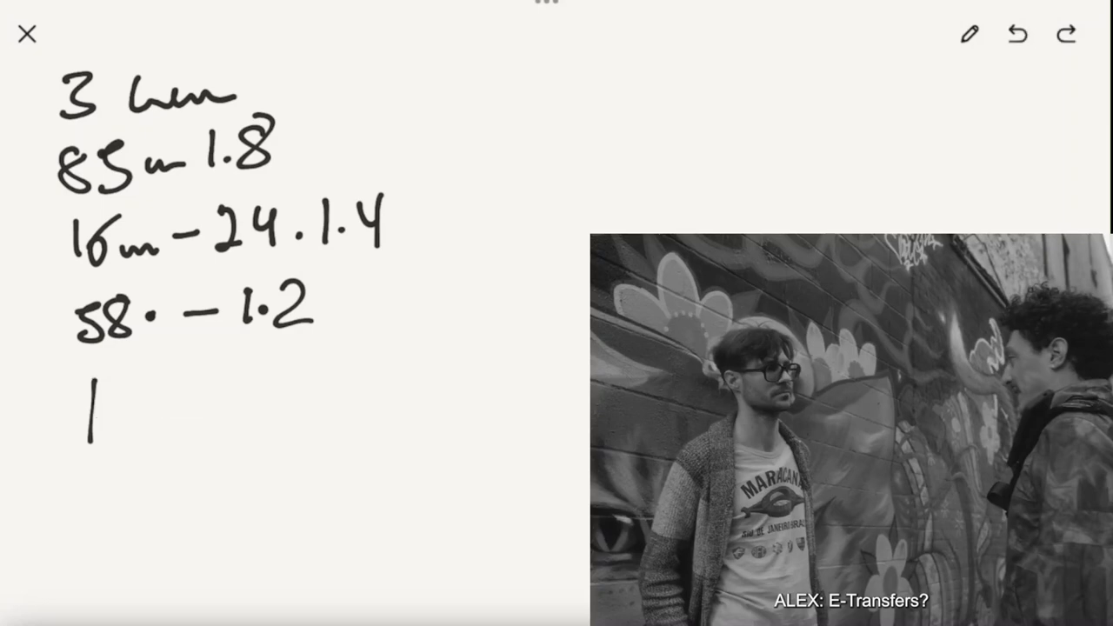
pyautogui.click(1017, 34)
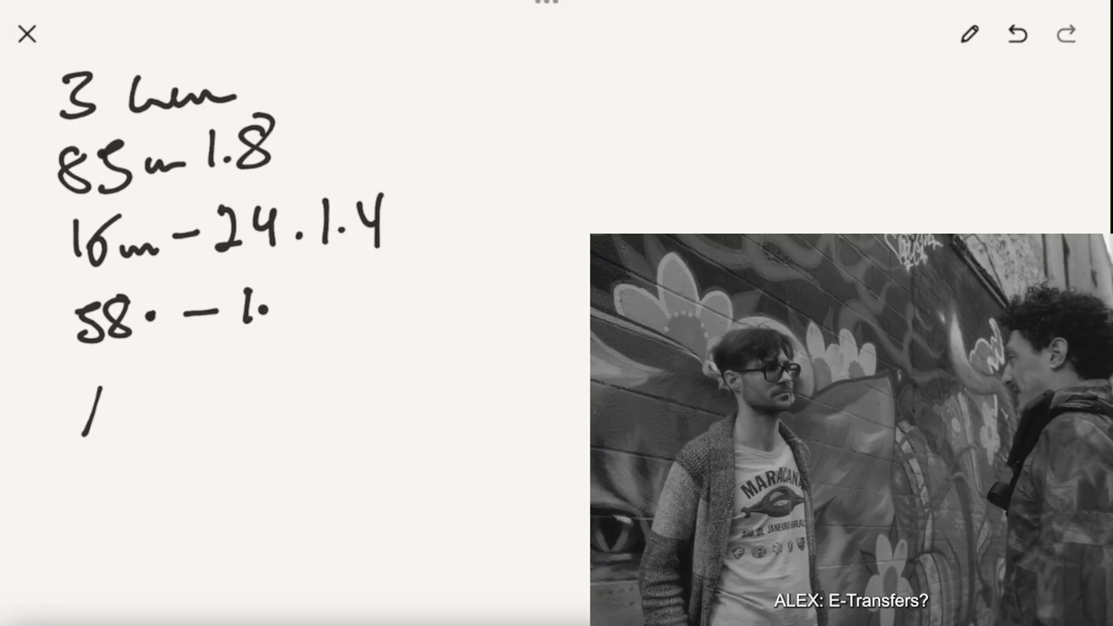
pyautogui.moveTo(82, 383); pyautogui.dragTo(118, 444)
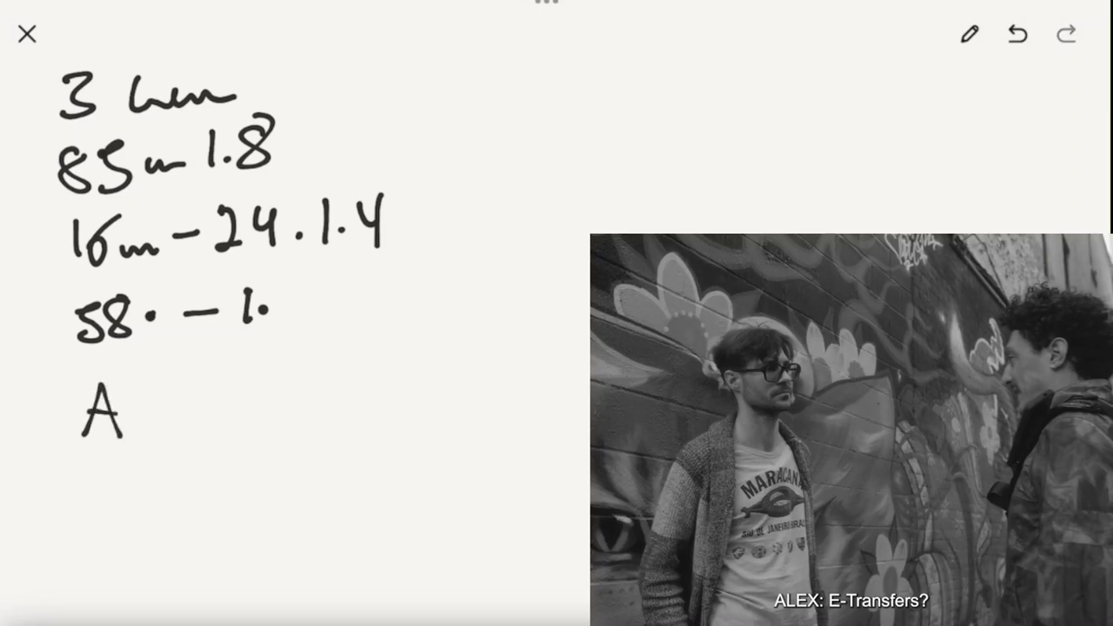
pyautogui.click(1016, 34)
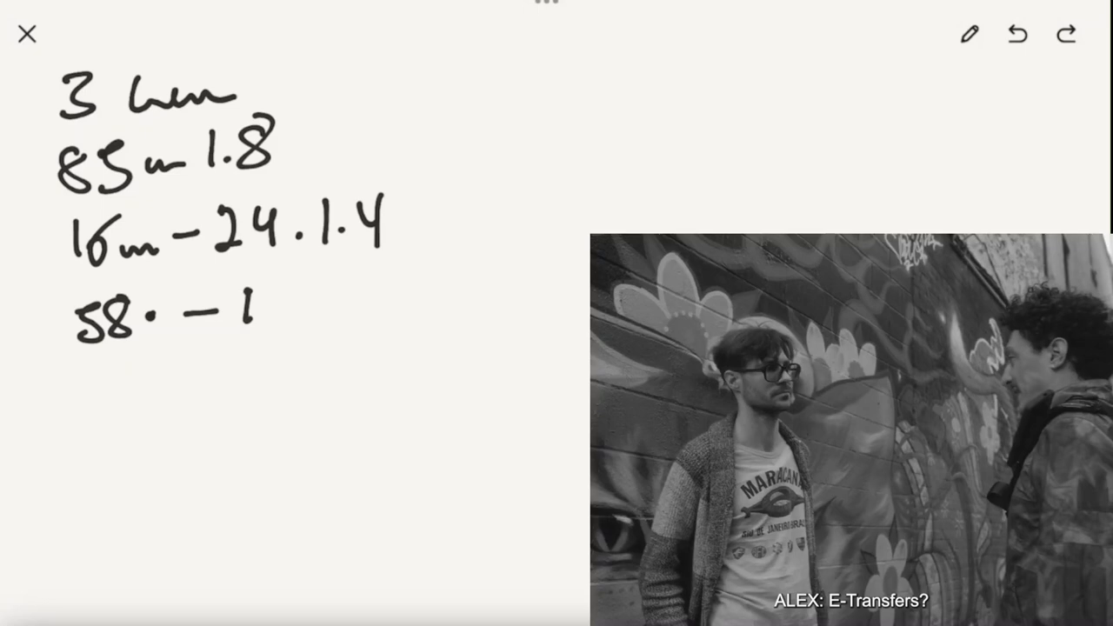
pyautogui.moveTo(104, 374); pyautogui.dragTo(91, 448)
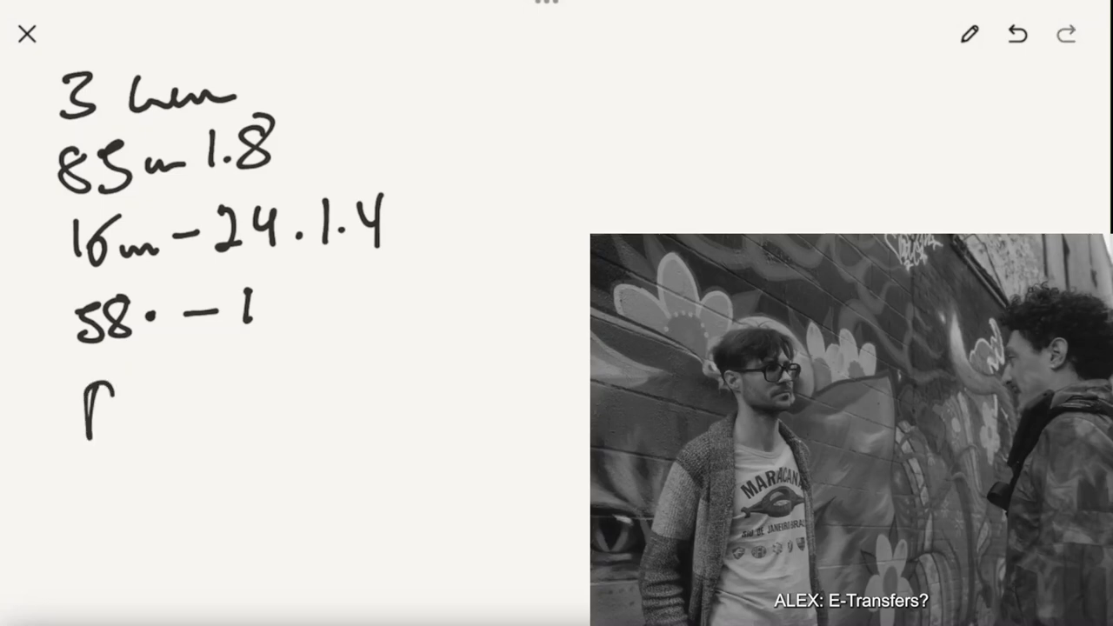
# - Undo the trailing '1' so the line reads '58 –', then draw a rightward arrow below
pyautogui.click(1018, 33)
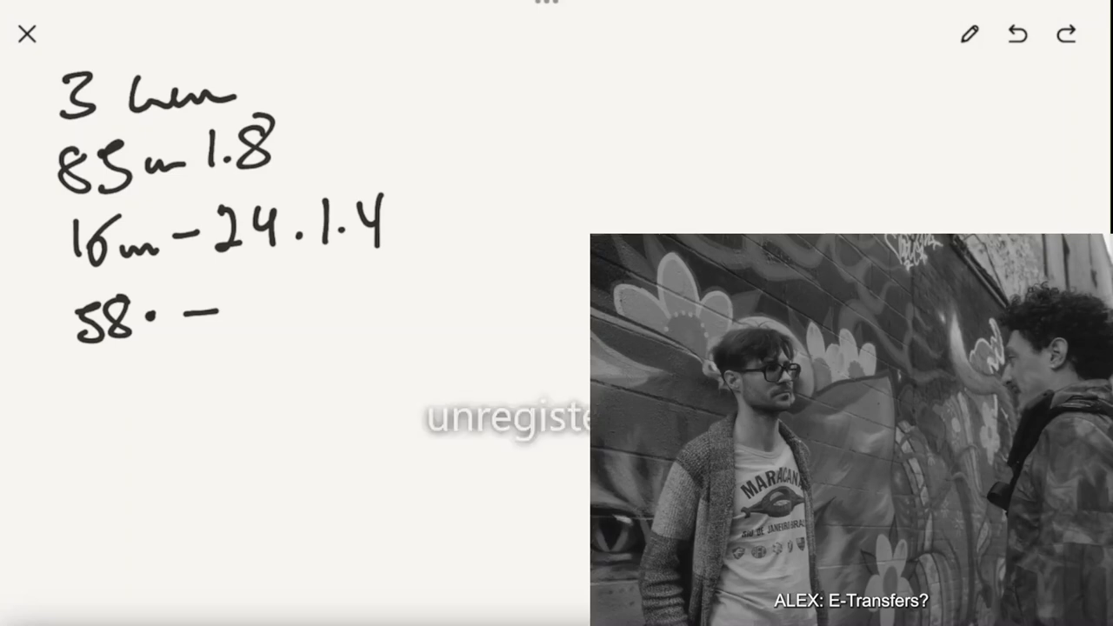
pyautogui.moveTo(278, 495); pyautogui.dragTo(322, 480)
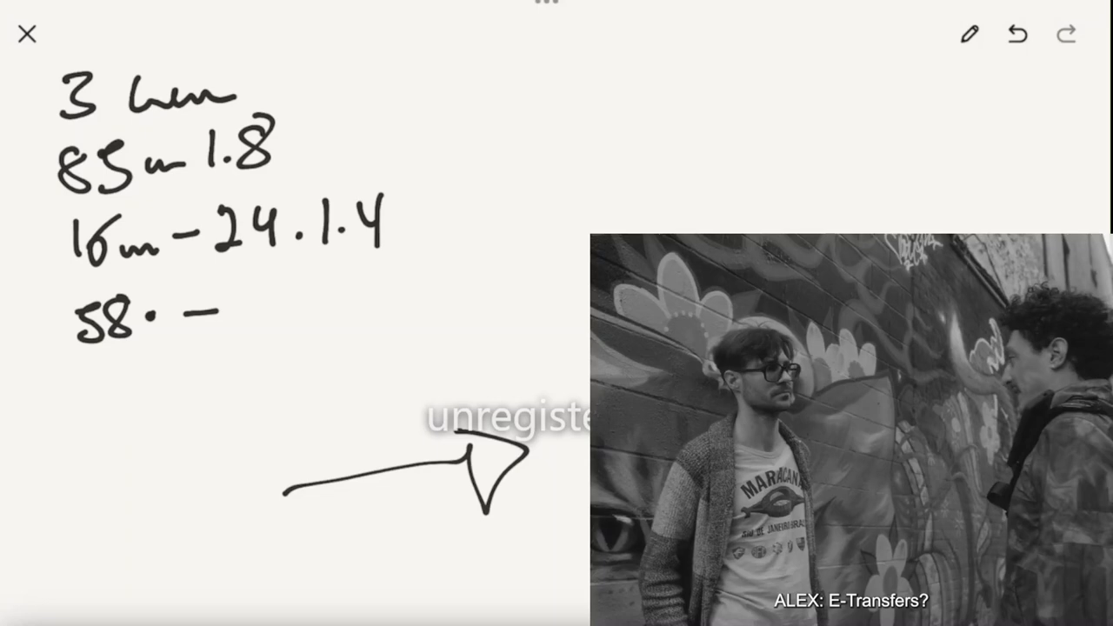
# - Undo the rightward arrow, leaving the four lens lines ending '58 –'
pyautogui.click(1017, 34)
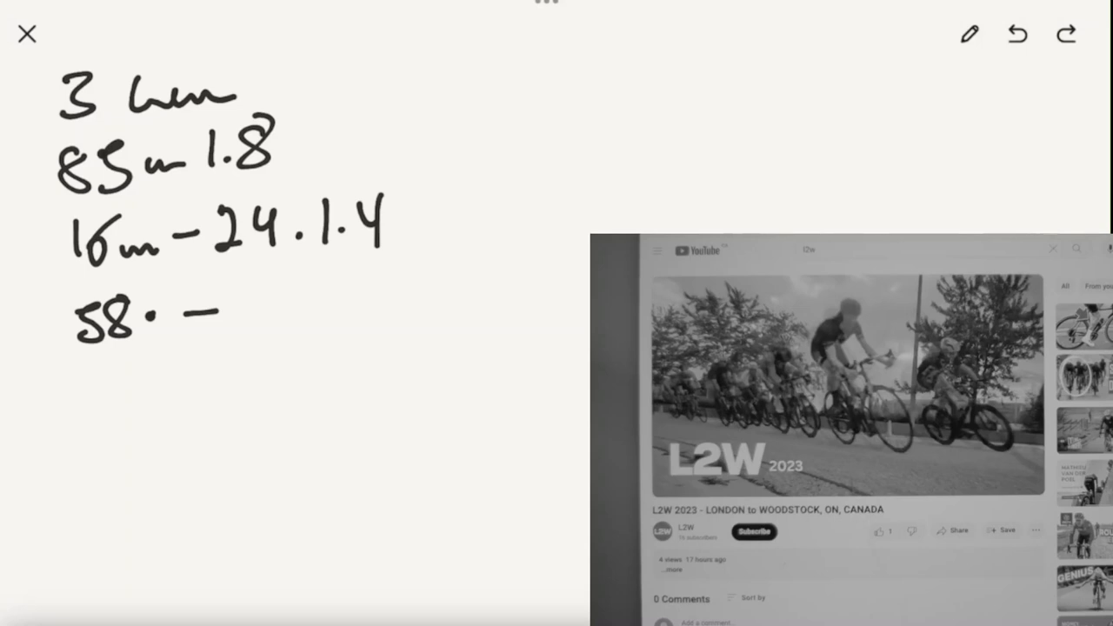
# - Sketch a box, an outgoing arrow and small marks below the lens list, then undo them
pyautogui.moveTo(82, 383); pyautogui.dragTo(230, 483)
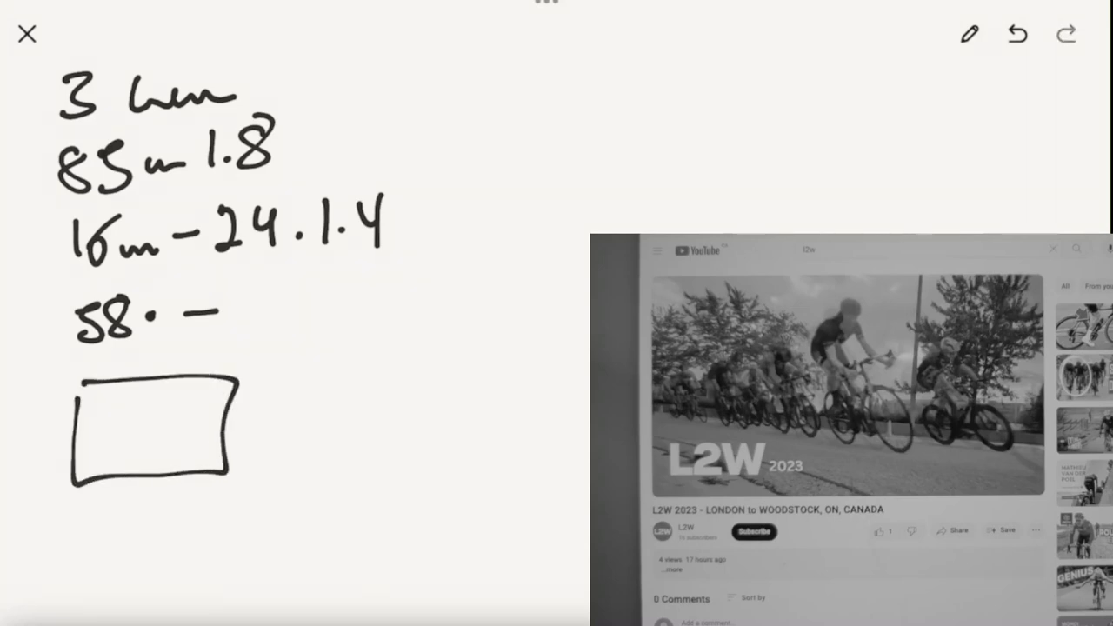
pyautogui.write('Du')
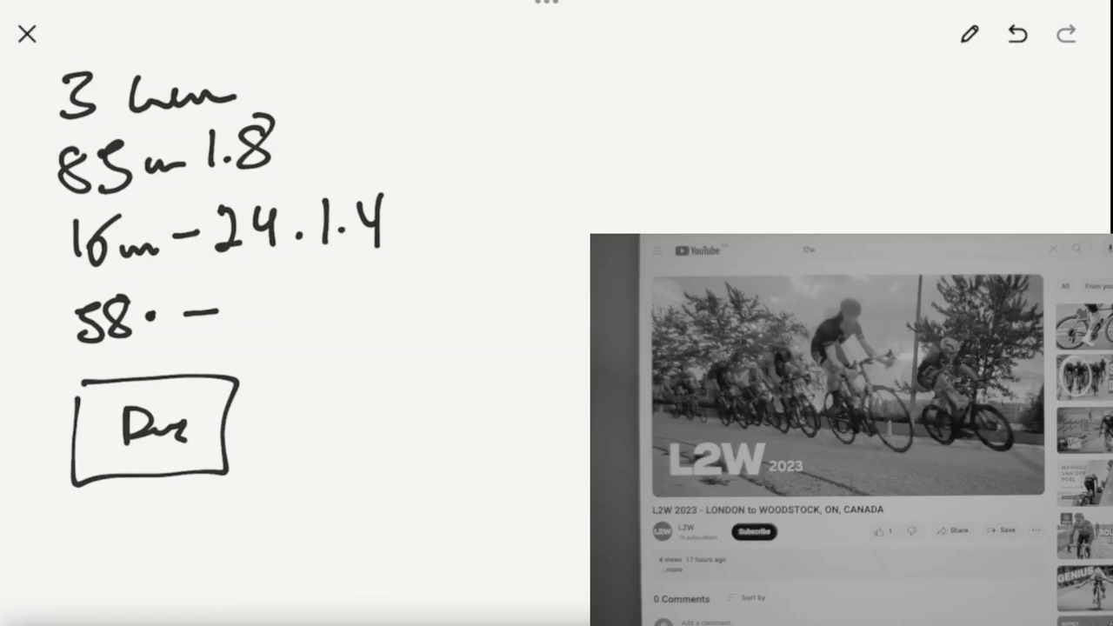
pyautogui.moveTo(243, 370); pyautogui.dragTo(300, 357)
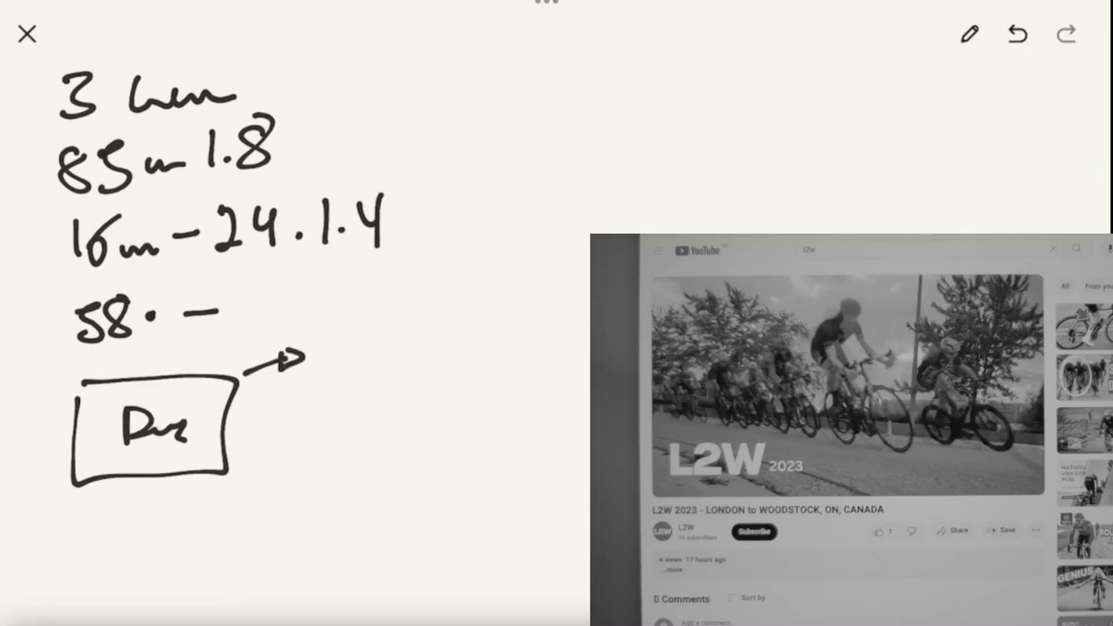
pyautogui.moveTo(261, 474); pyautogui.dragTo(274, 504)
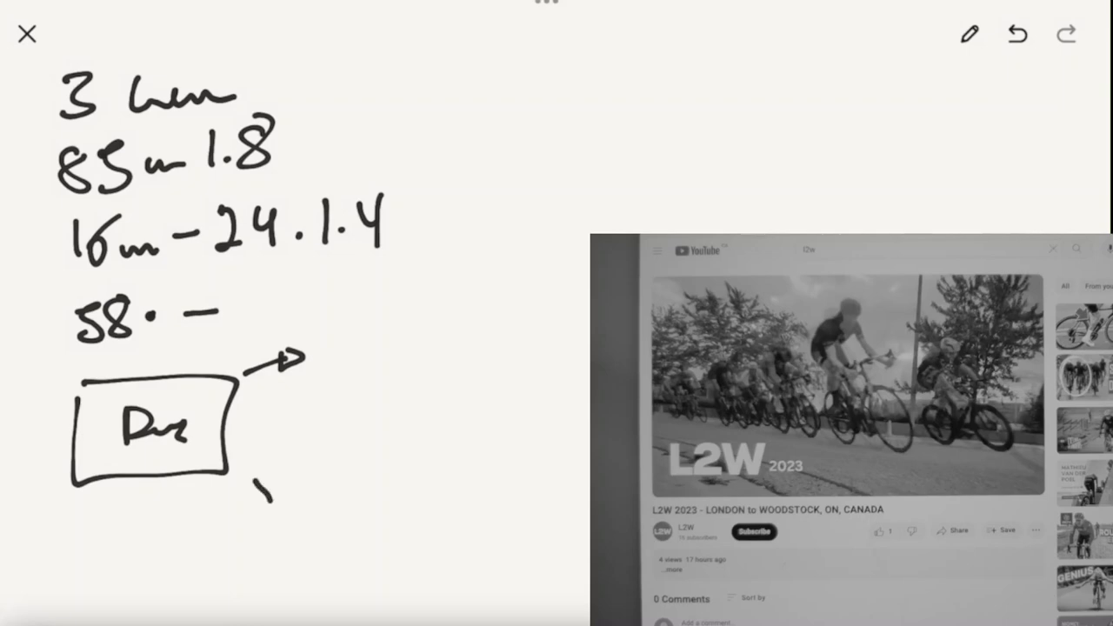
pyautogui.moveTo(265, 500); pyautogui.dragTo(305, 491)
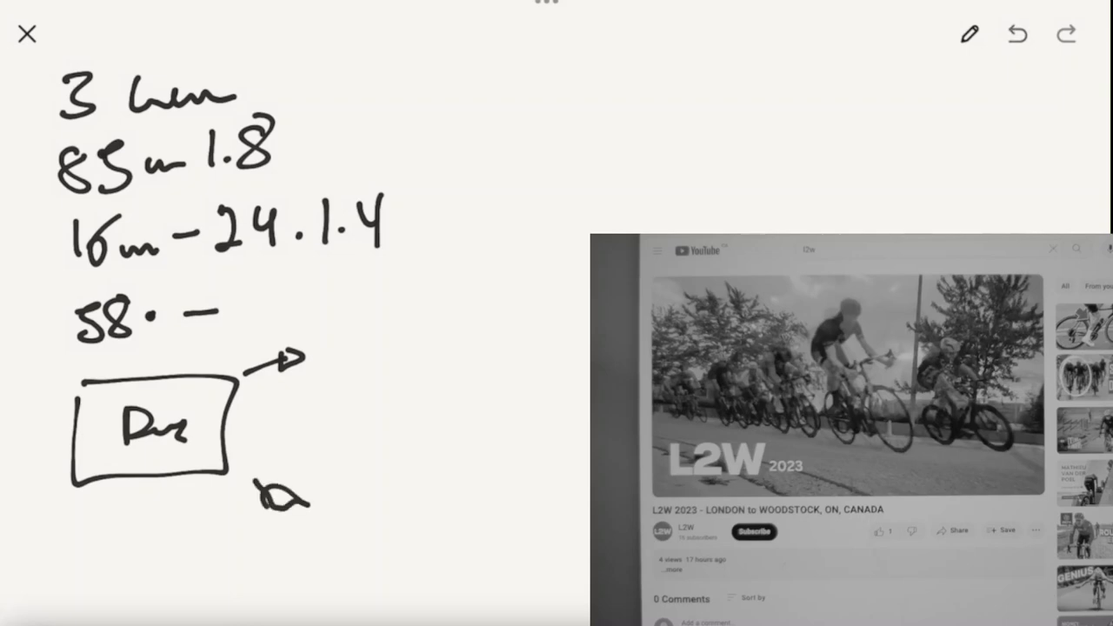
pyautogui.click(1017, 33)
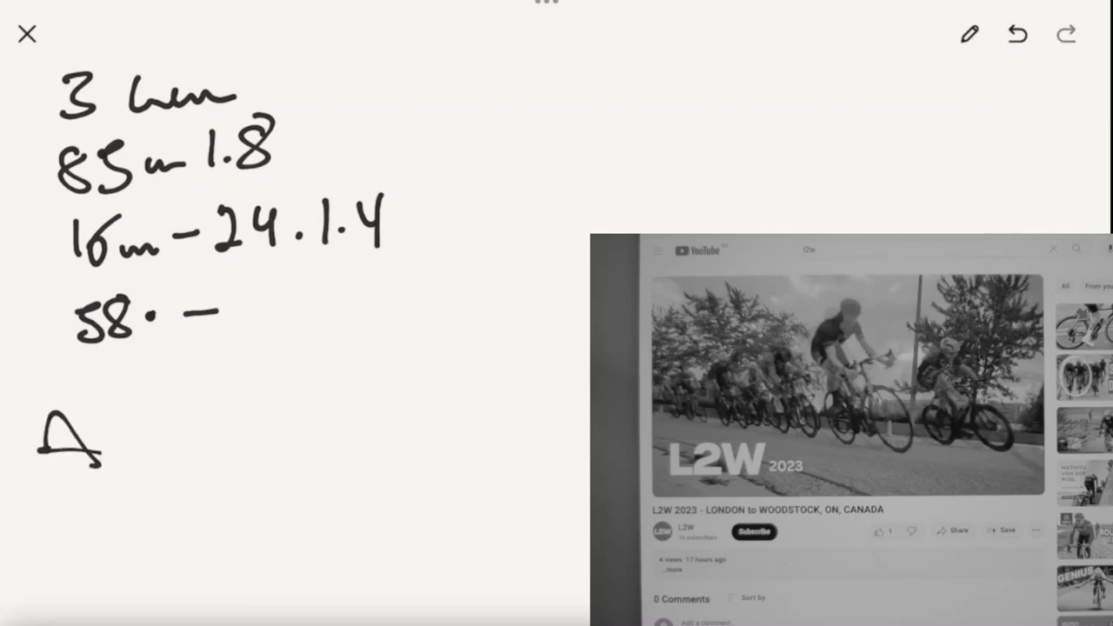
# - Draw a plus sign beside the first triangle and a second triangle beneath it
pyautogui.moveTo(117, 437); pyautogui.dragTo(161, 437)
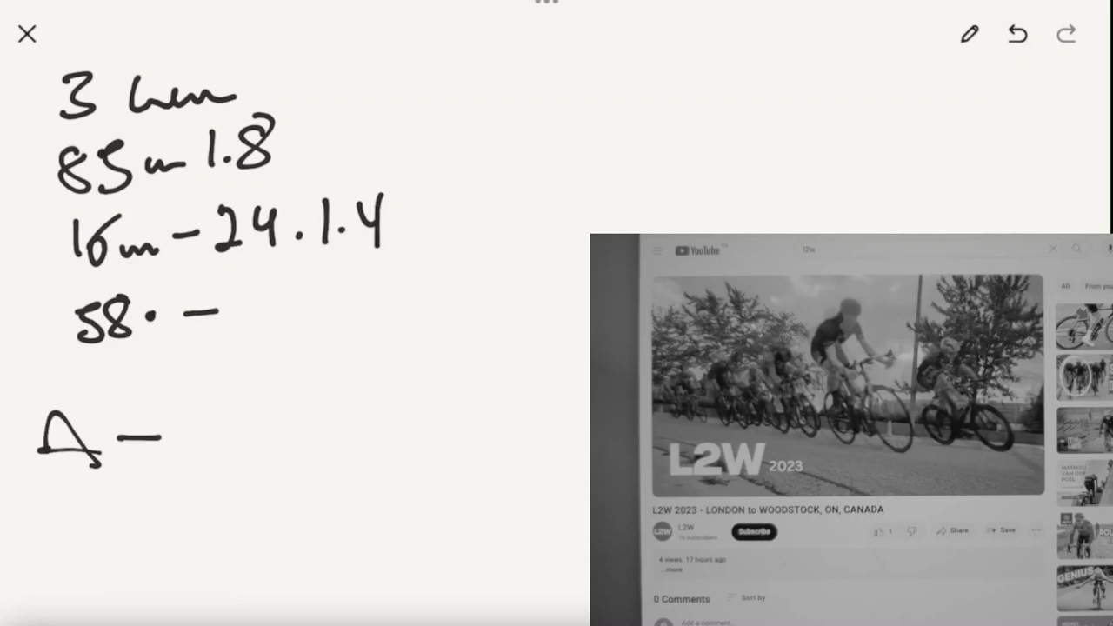
pyautogui.moveTo(139, 421); pyautogui.dragTo(140, 452)
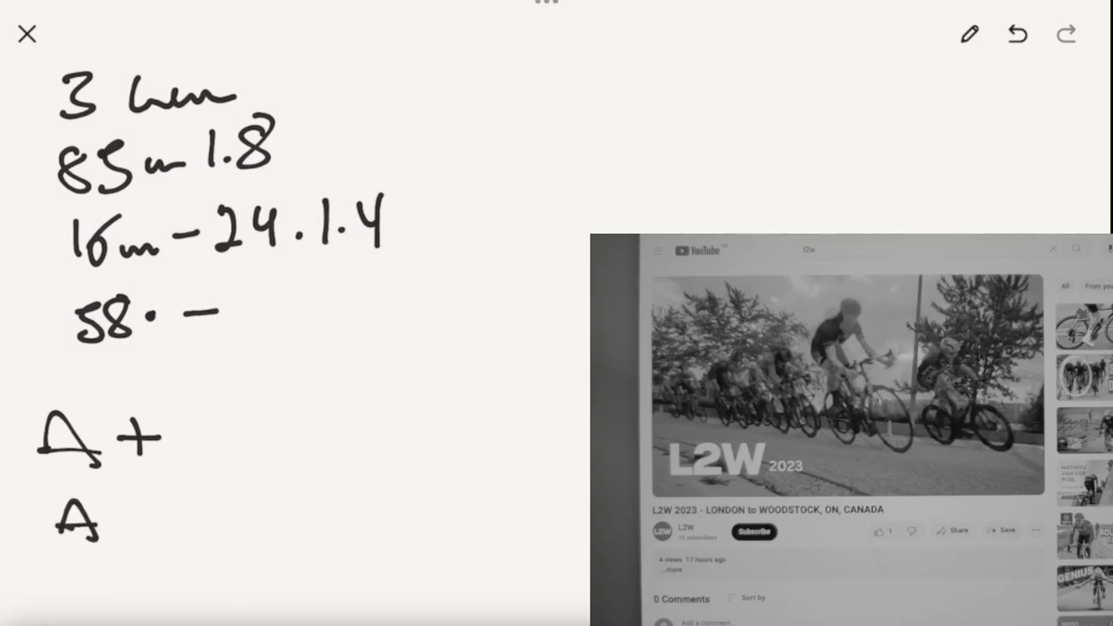
pyautogui.moveTo(121, 500); pyautogui.dragTo(148, 521)
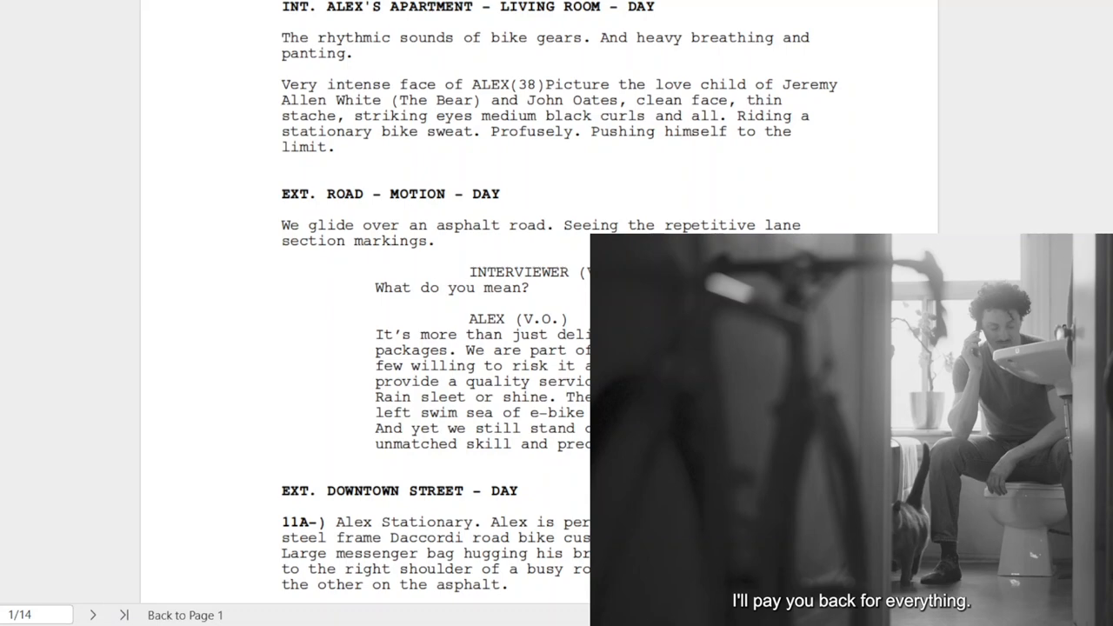
# - Scroll the screenplay to scene number 2A-), select it, and continue into page 2
pyautogui.scroll(-3)
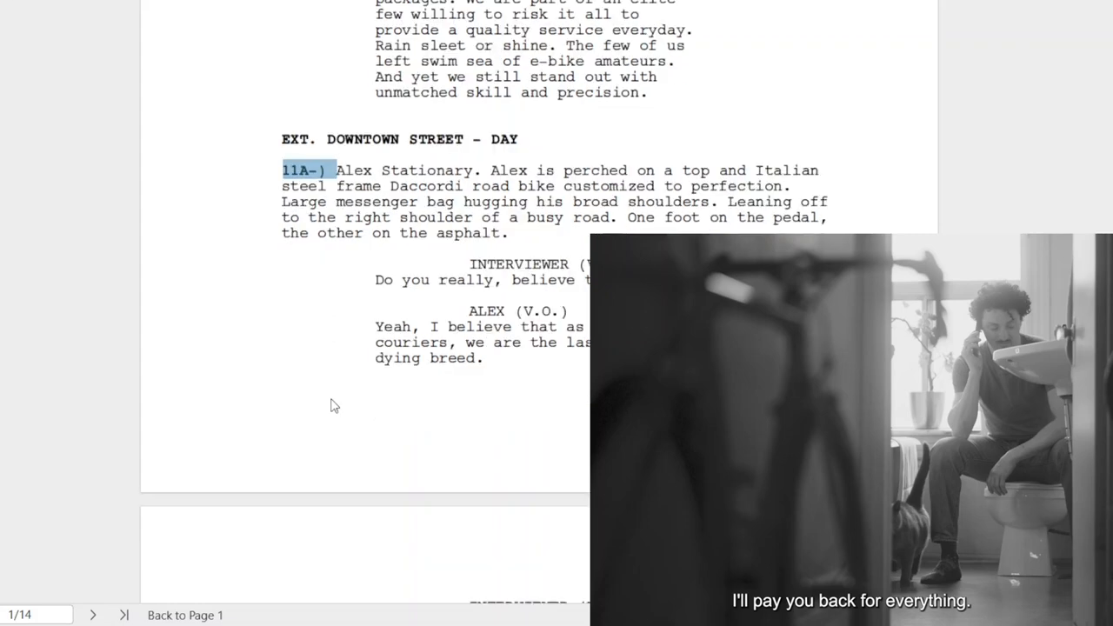
pyautogui.scroll(-3)
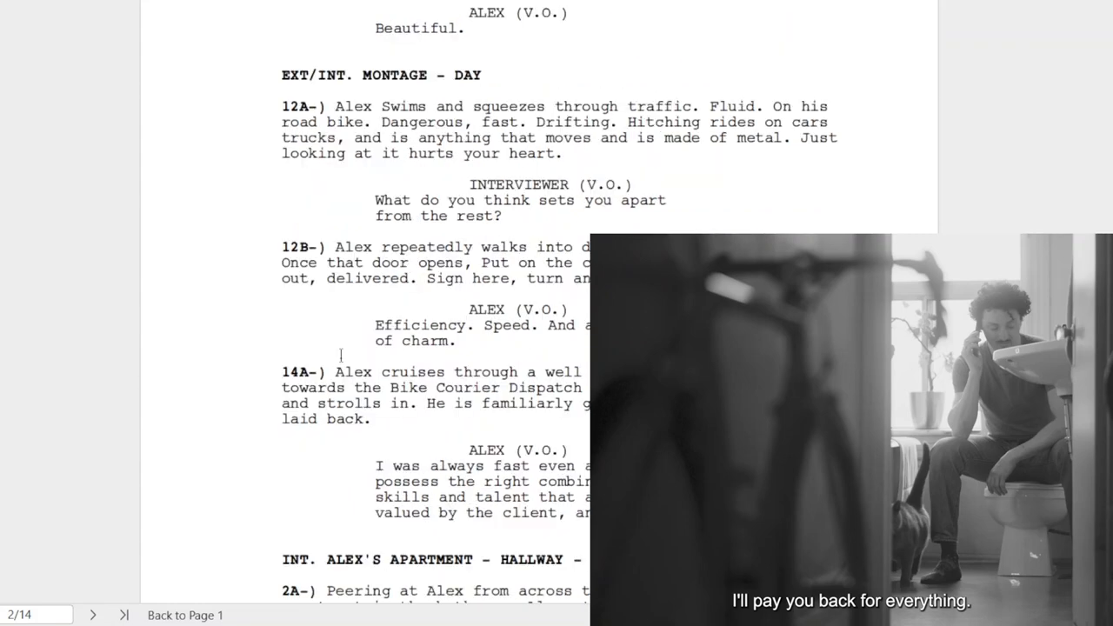
pyautogui.scroll(-3)
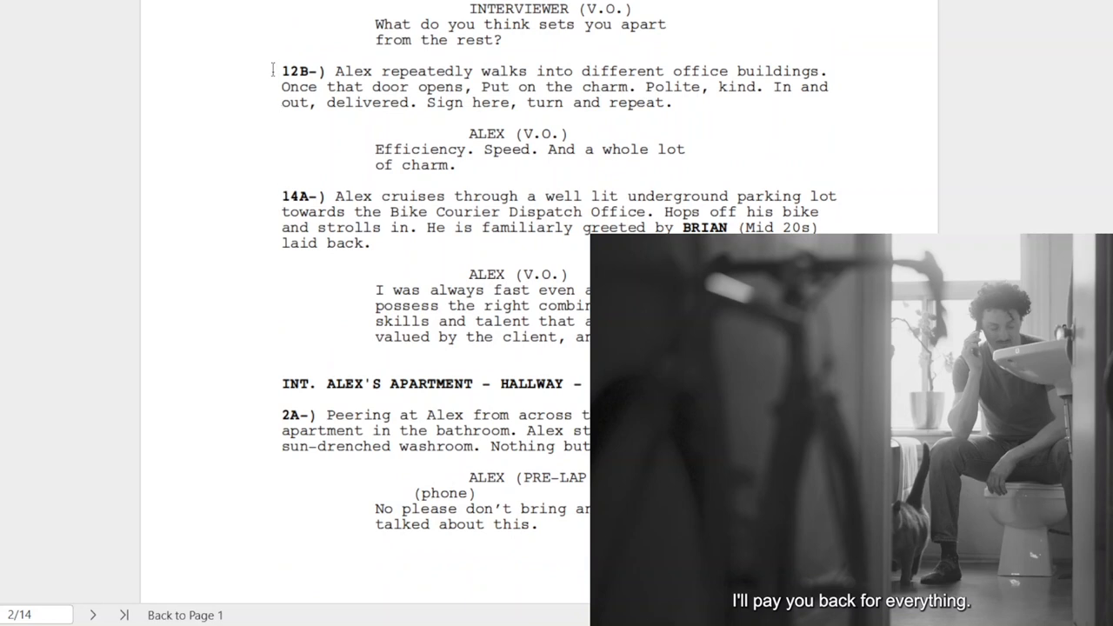
pyautogui.doubleClick(304, 196)
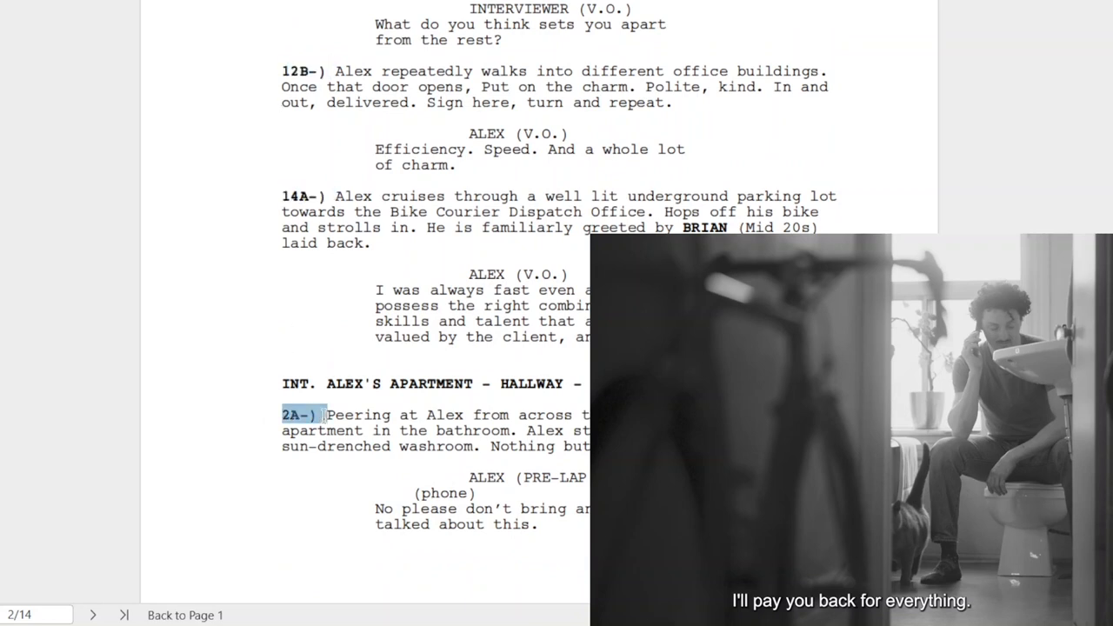
pyautogui.scroll(-3)
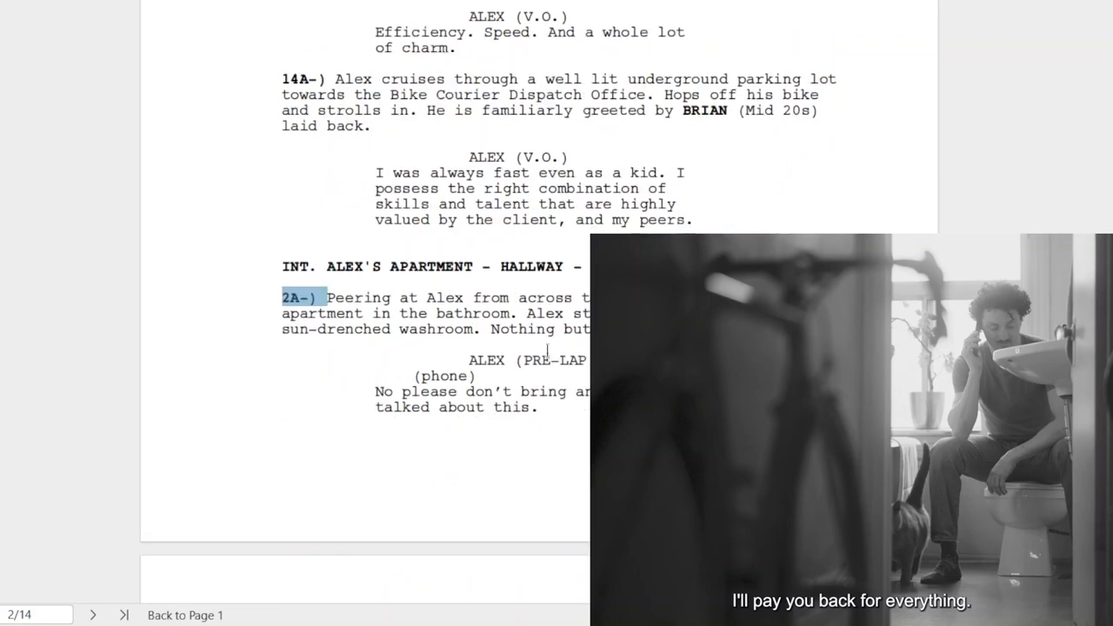
pyautogui.scroll(-3)
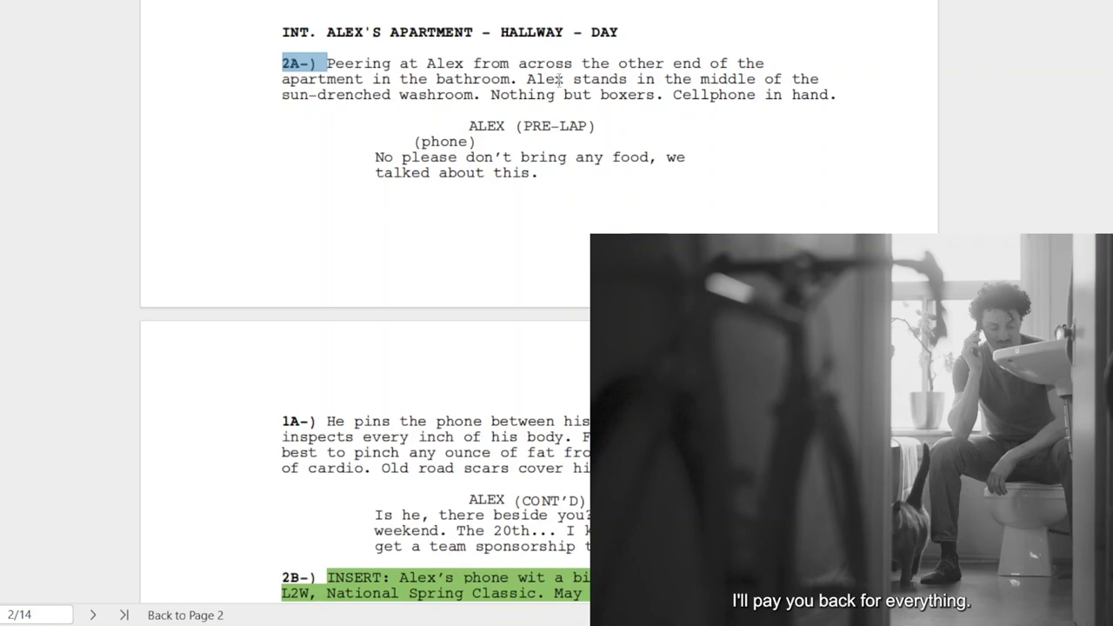
pyautogui.scroll(-3)
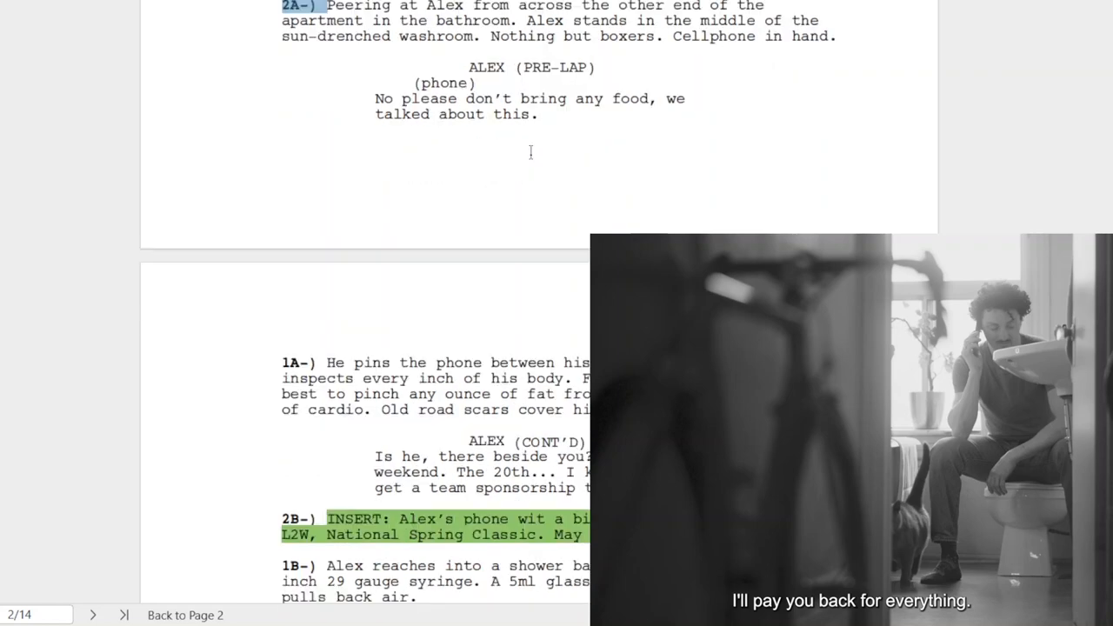
pyautogui.scroll(-3)
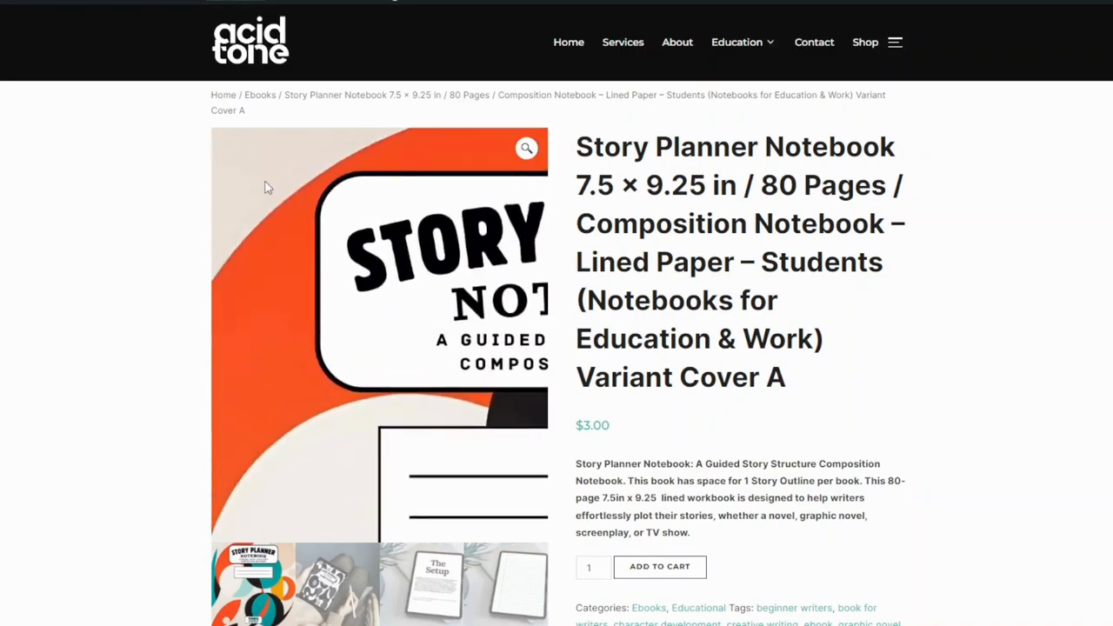
# - Open the Services page and scroll down to the 'Let's Get Started' contact form
pyautogui.click(623, 42)
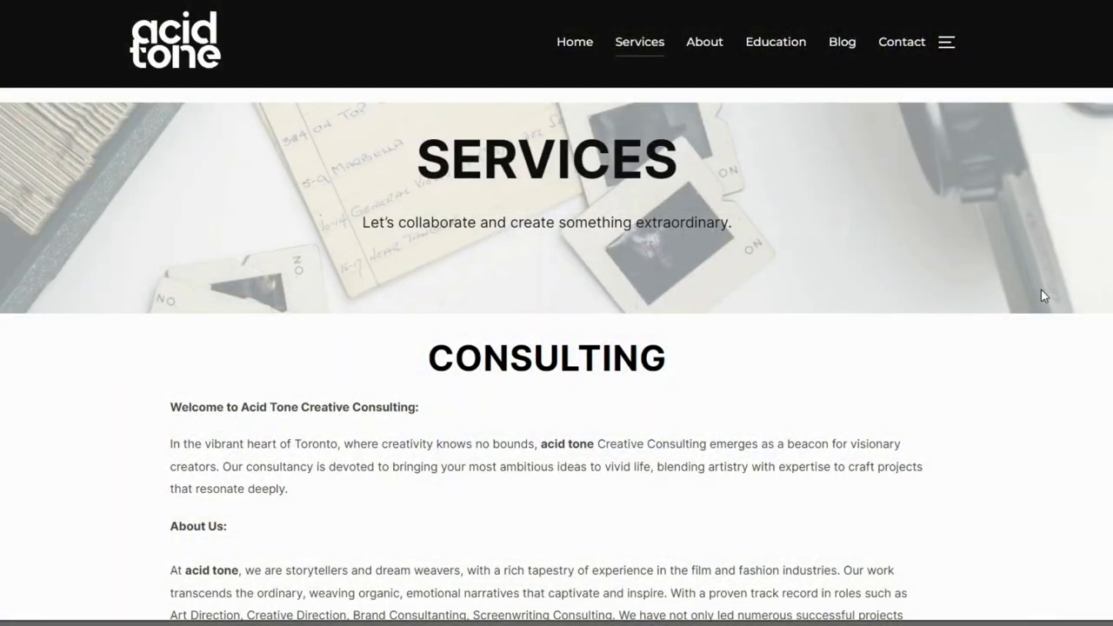
pyautogui.scroll(-3)
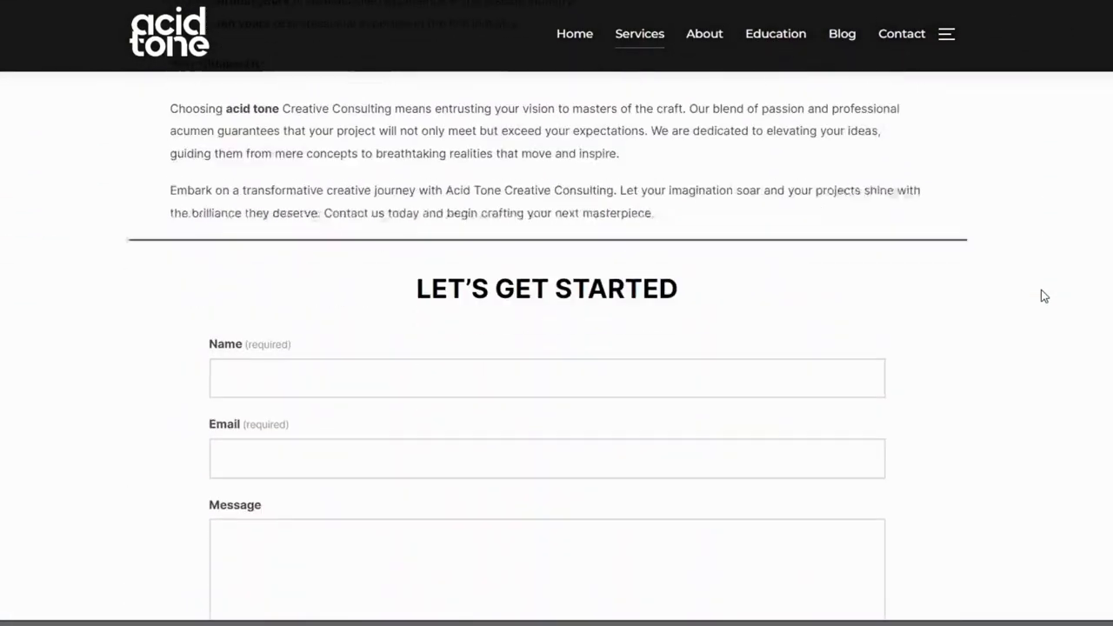